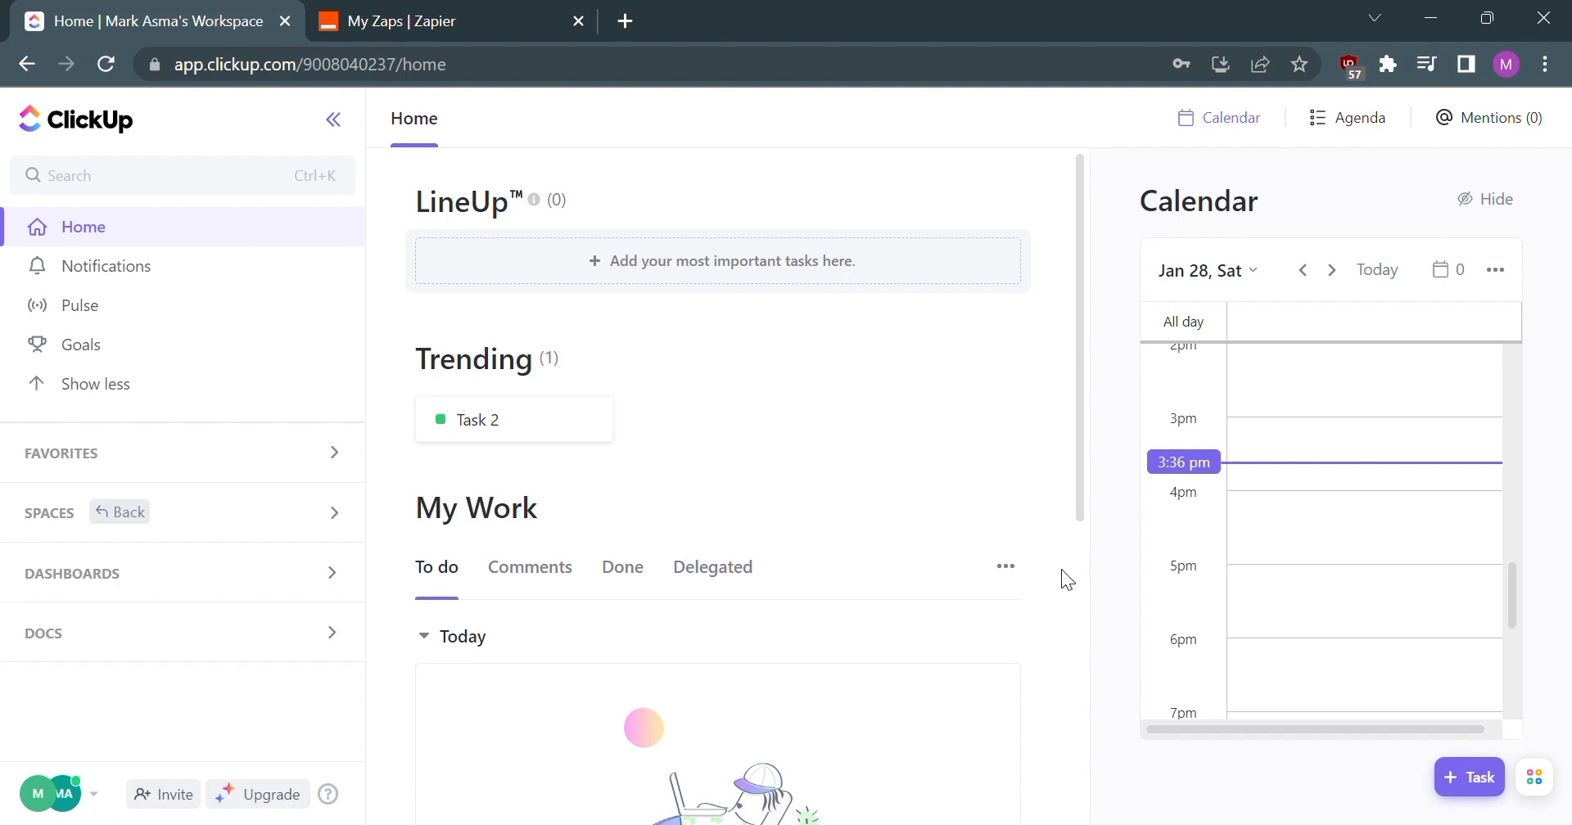
mouse_move(121, 153)
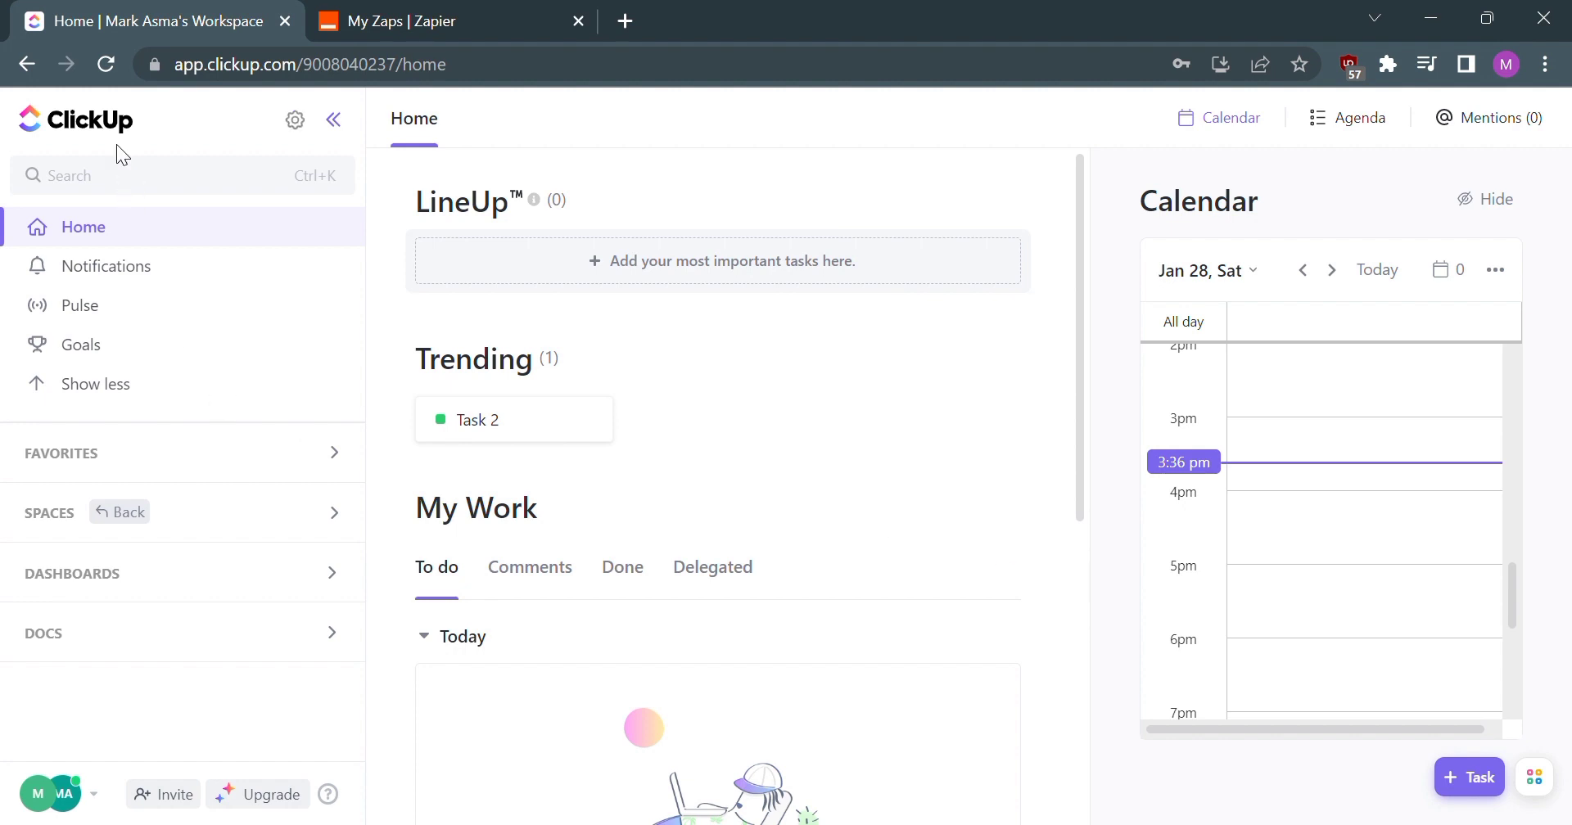
mouse_move(190, 127)
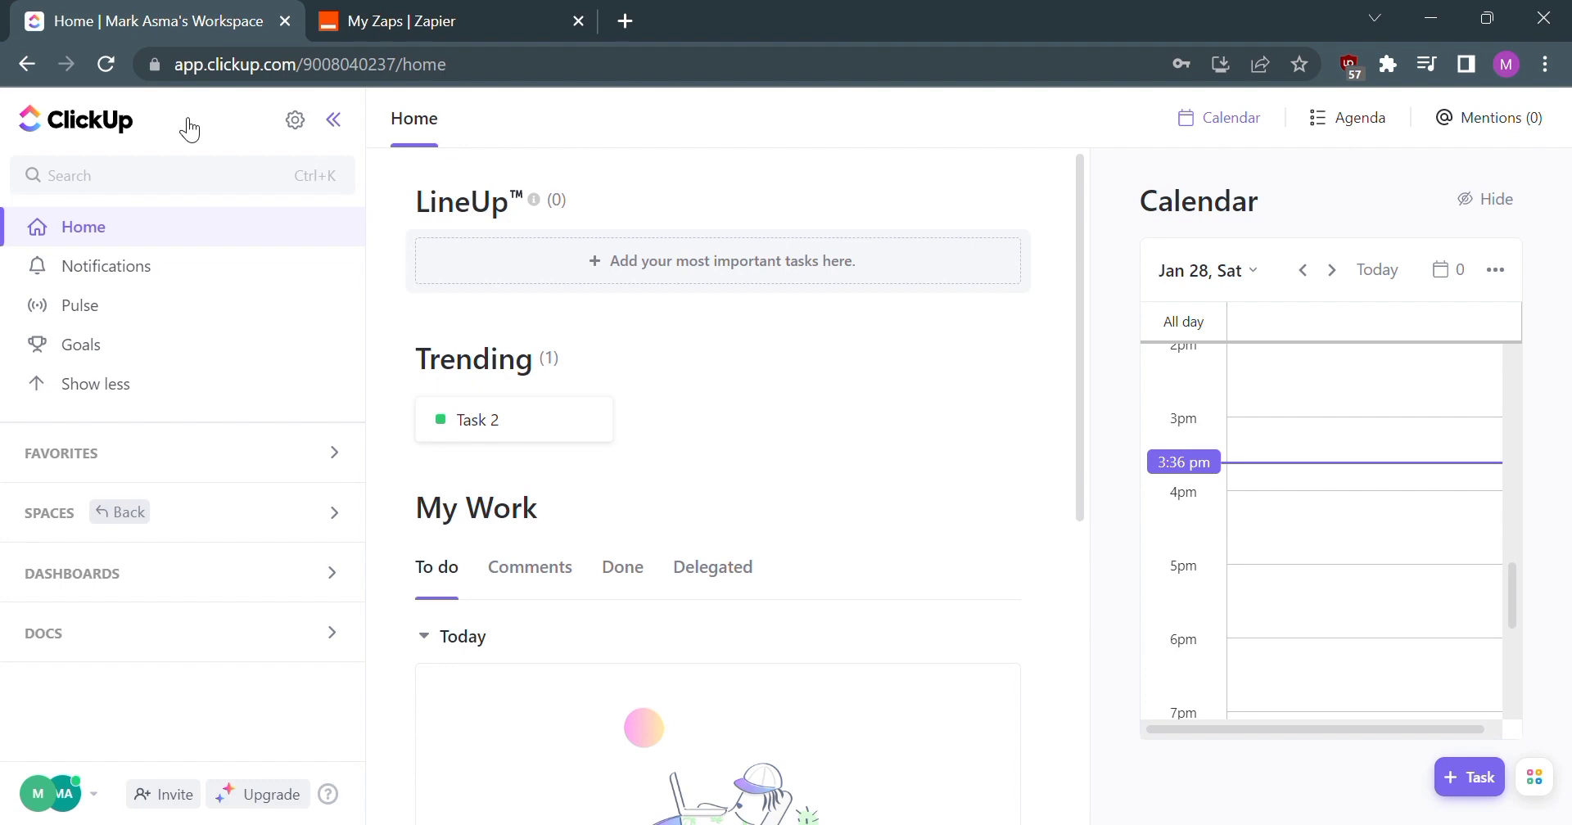
mouse_move(79, 745)
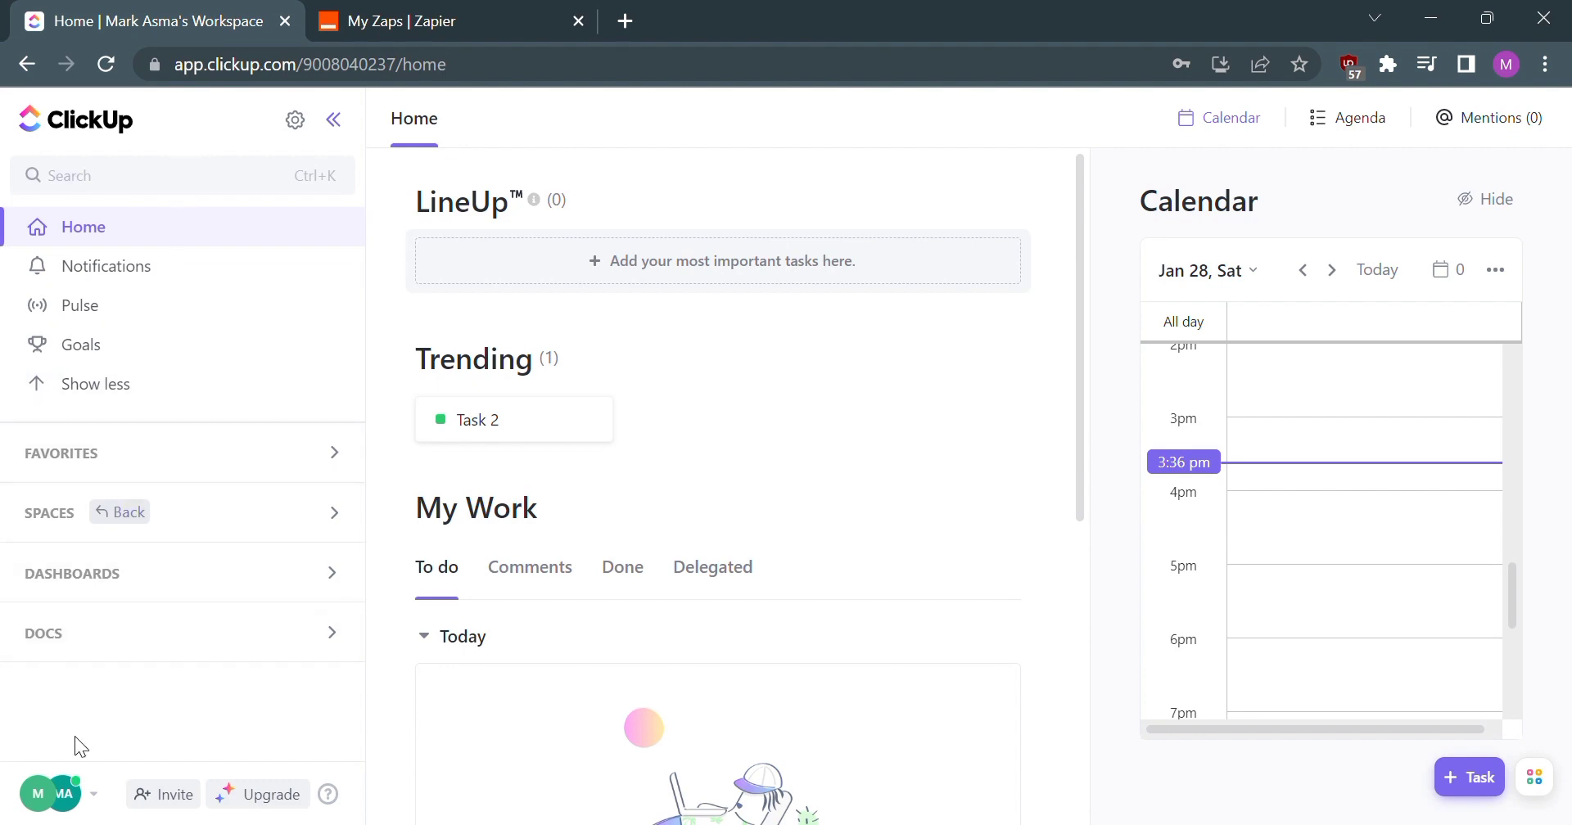
Step: Open the ClickUp workspace settings menu from the sidebar avatar
left_click(36, 817)
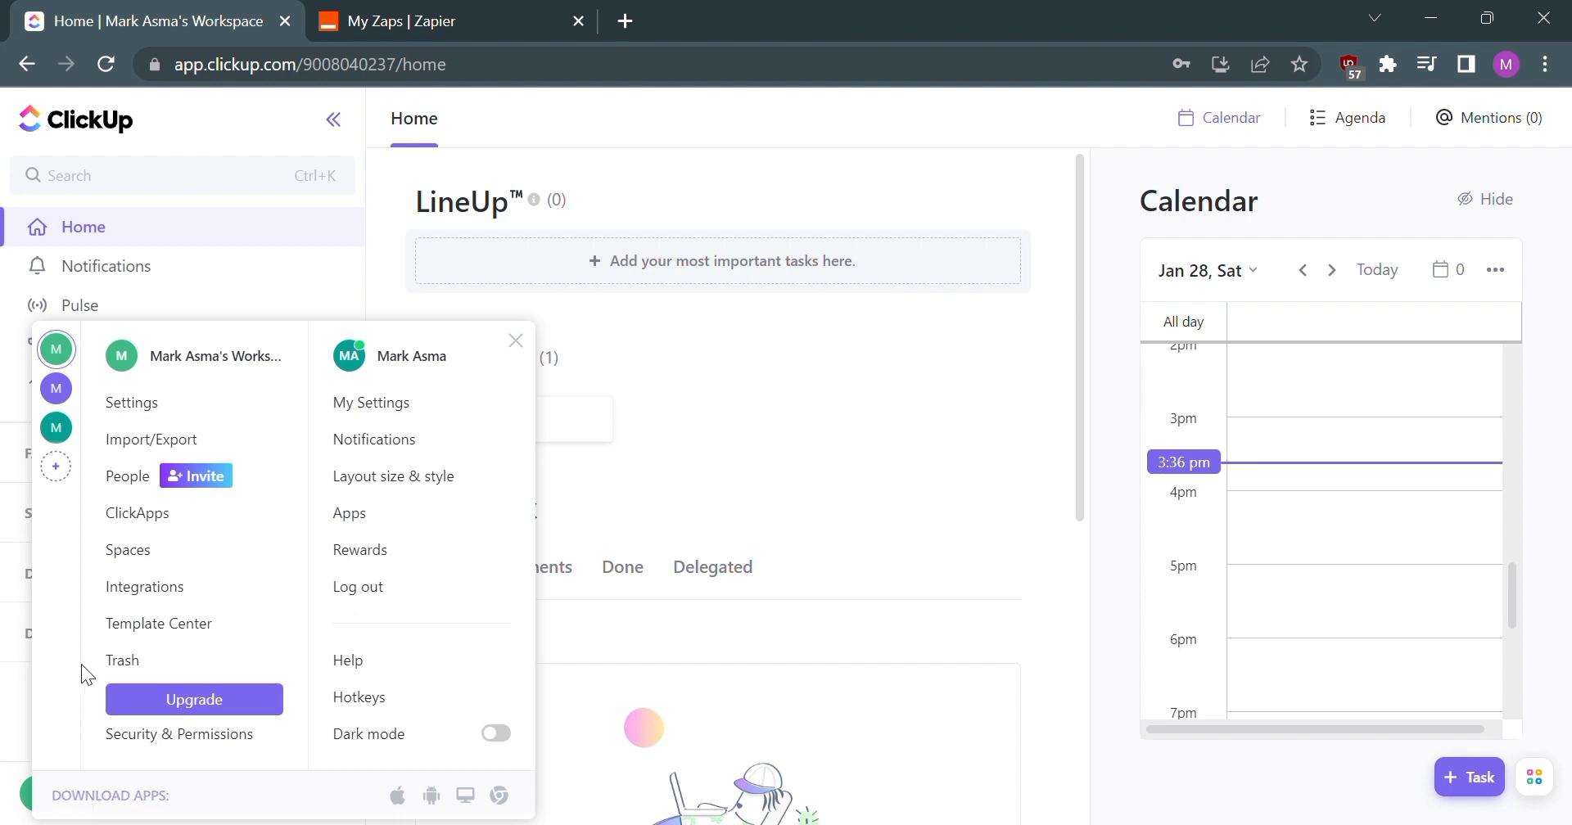
mouse_move(165, 603)
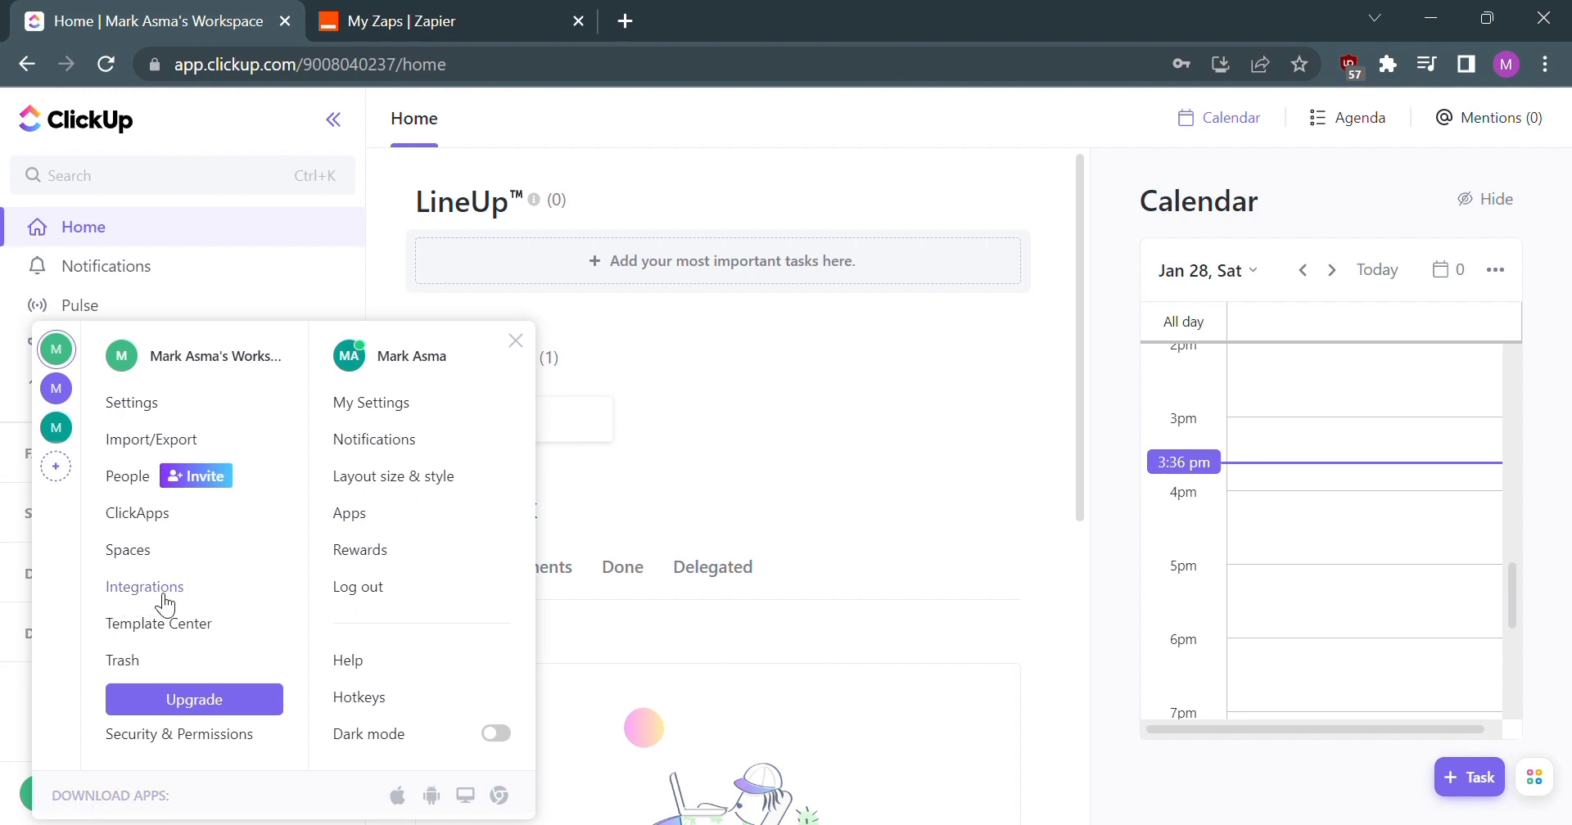
Step: Open ClickUp's workspace Integrations page and browse Slack, HubSpot, Zapier and GitHub
left_click(144, 587)
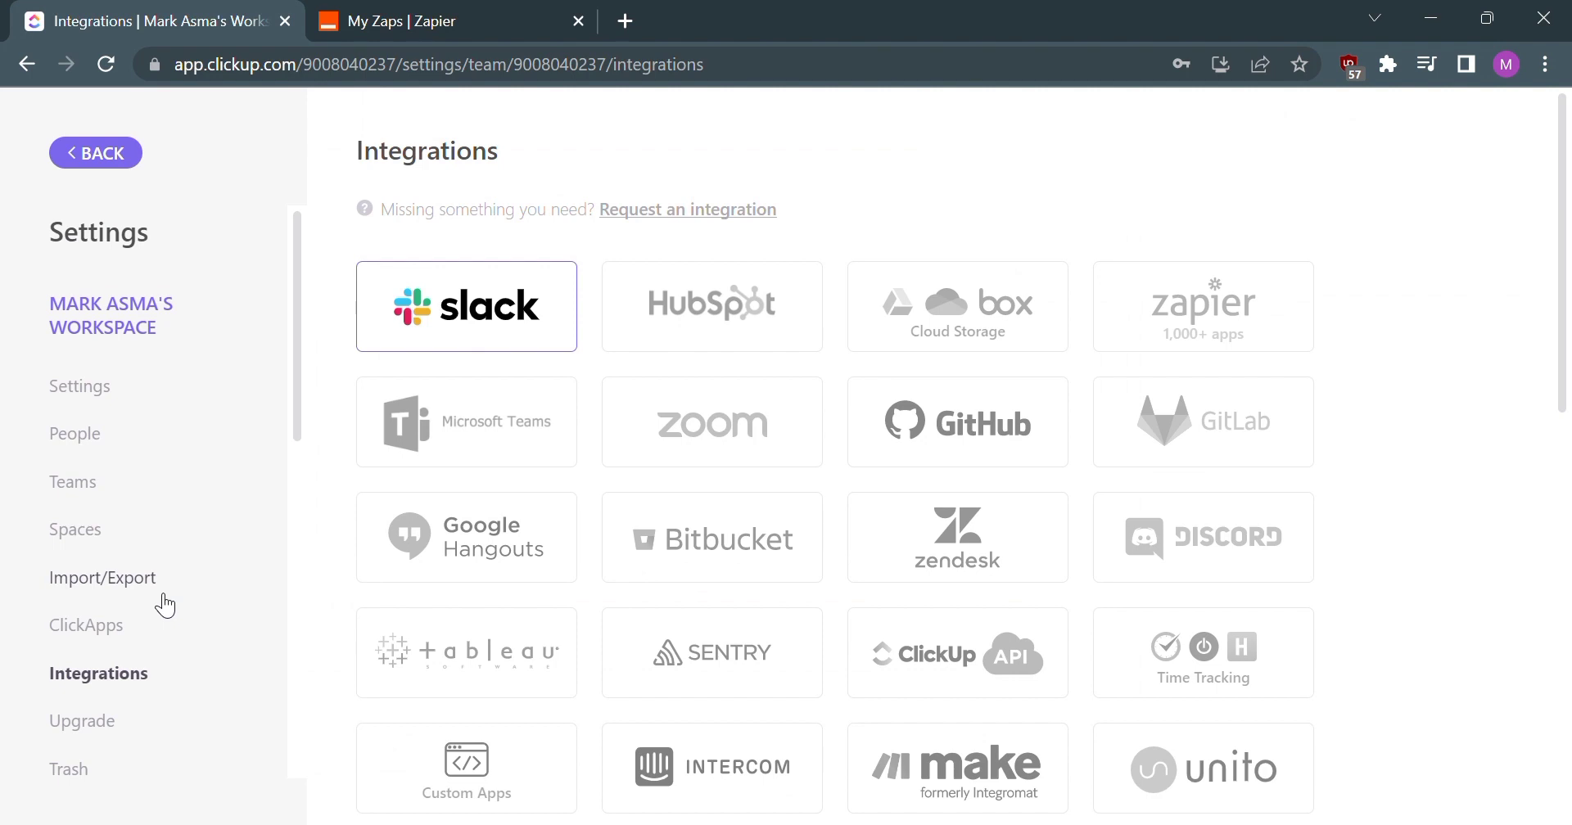
mouse_move(790, 321)
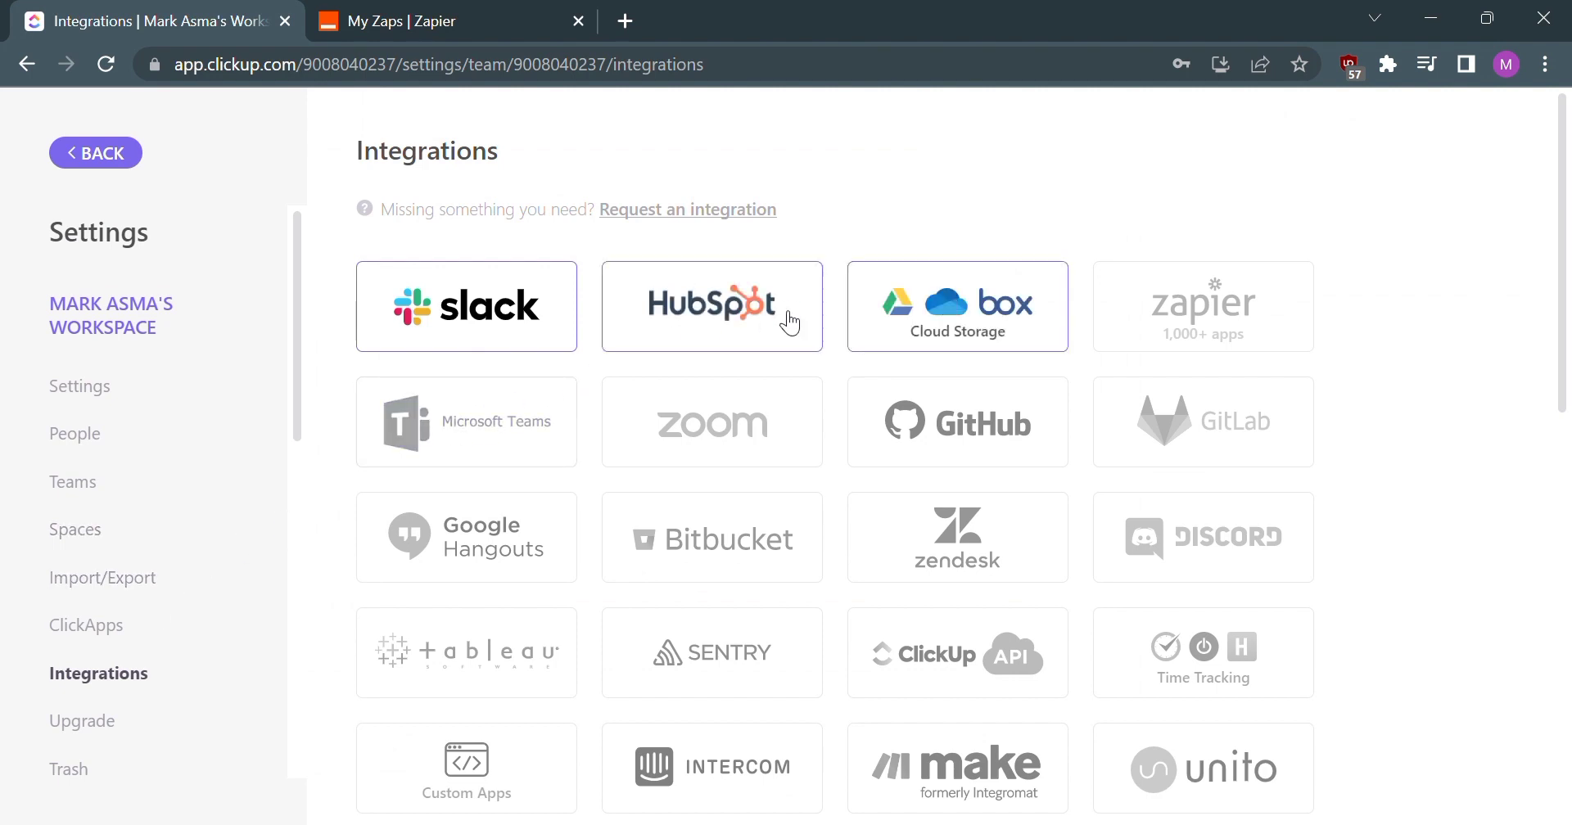
scroll("down", 3)
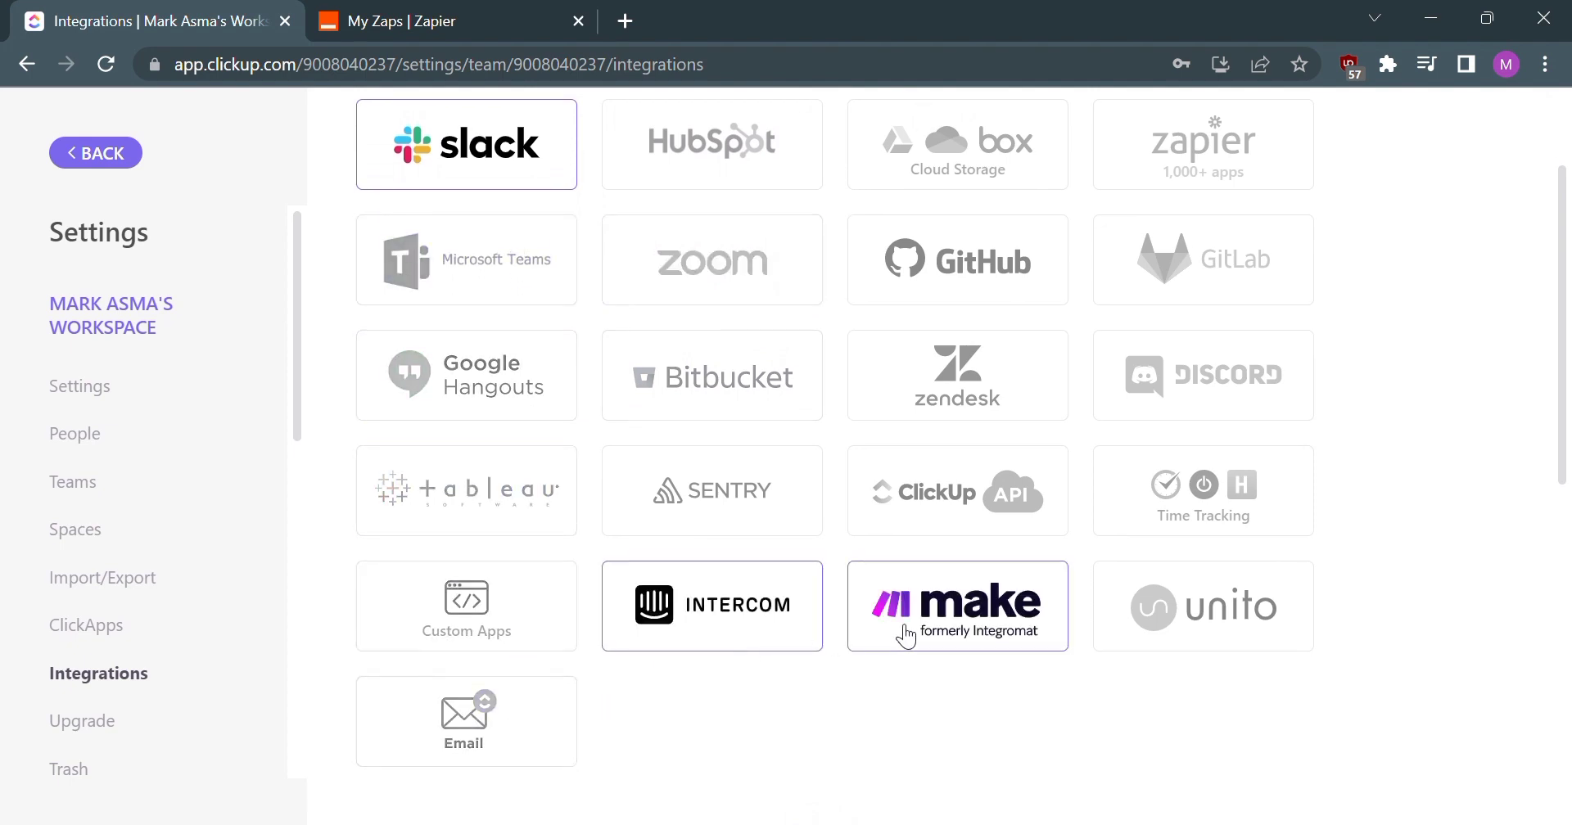
scroll("up", 3)
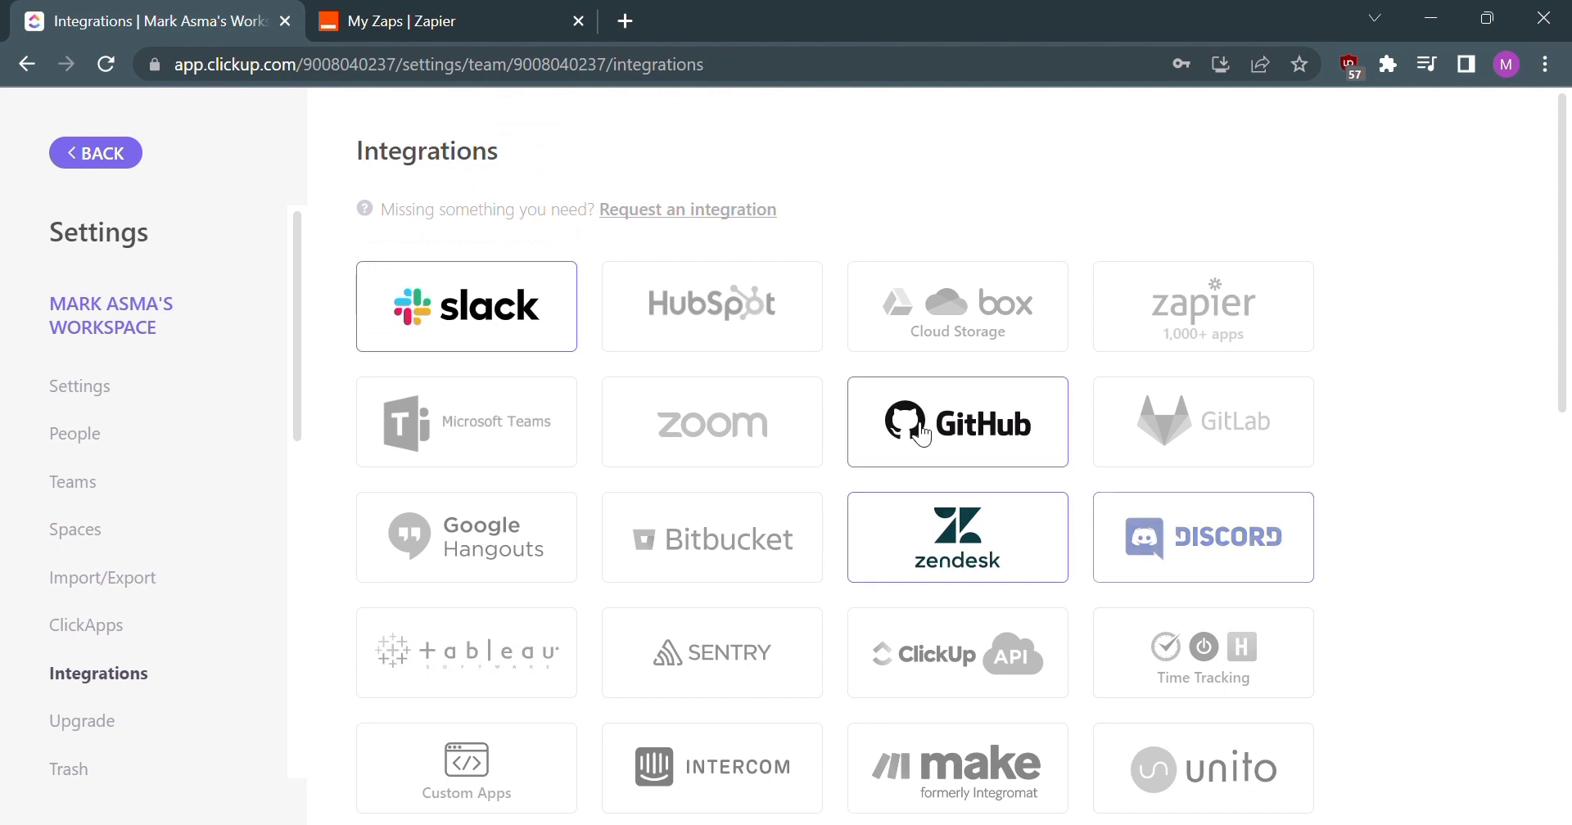
mouse_move(974, 222)
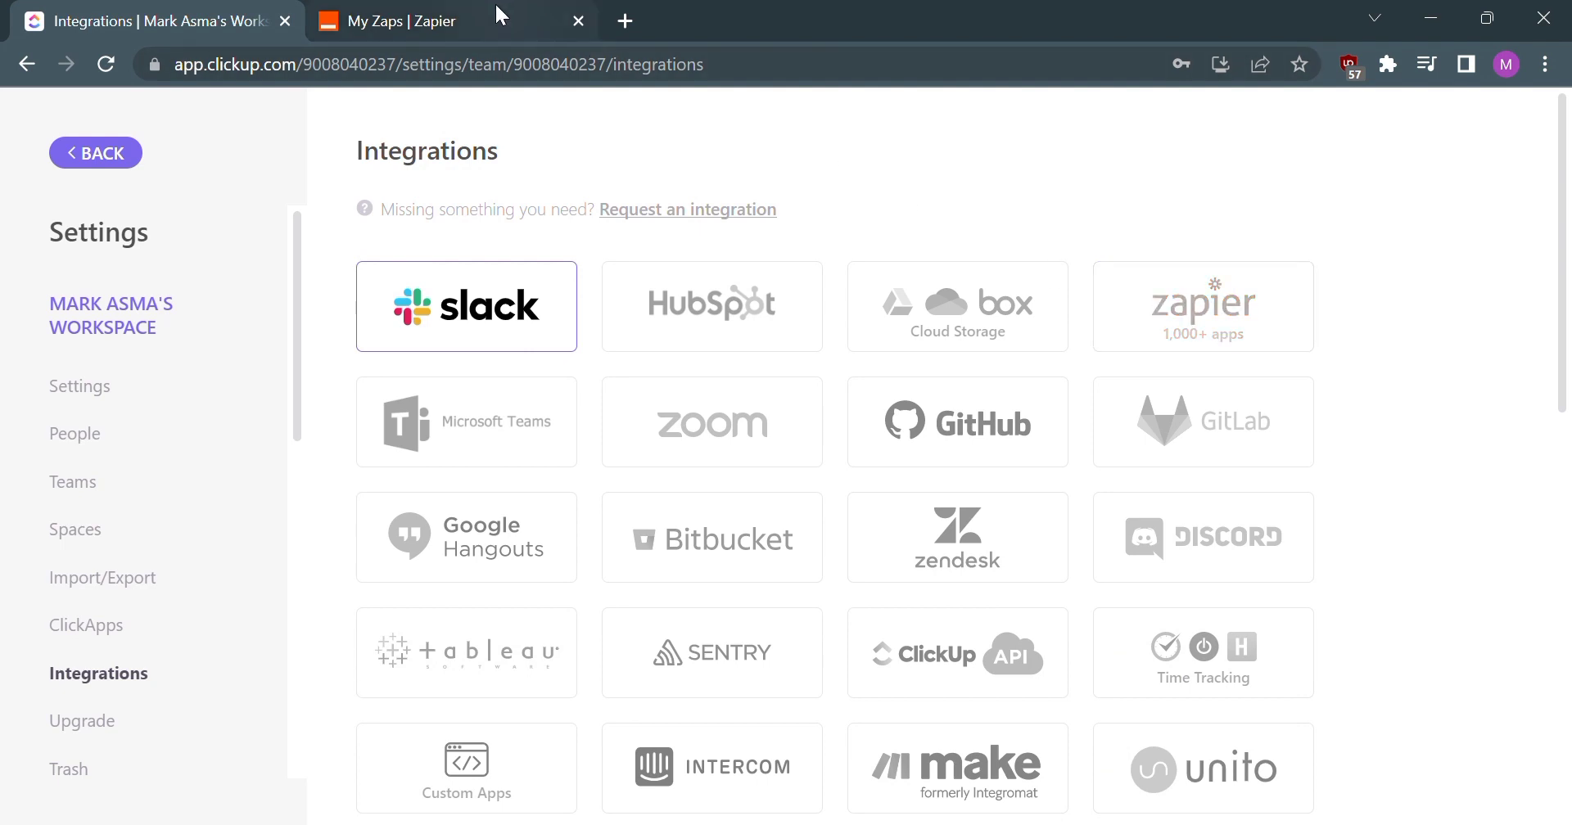
Step: Switch to the My Zaps tab and go to the Zapier dashboard
left_click(425, 21)
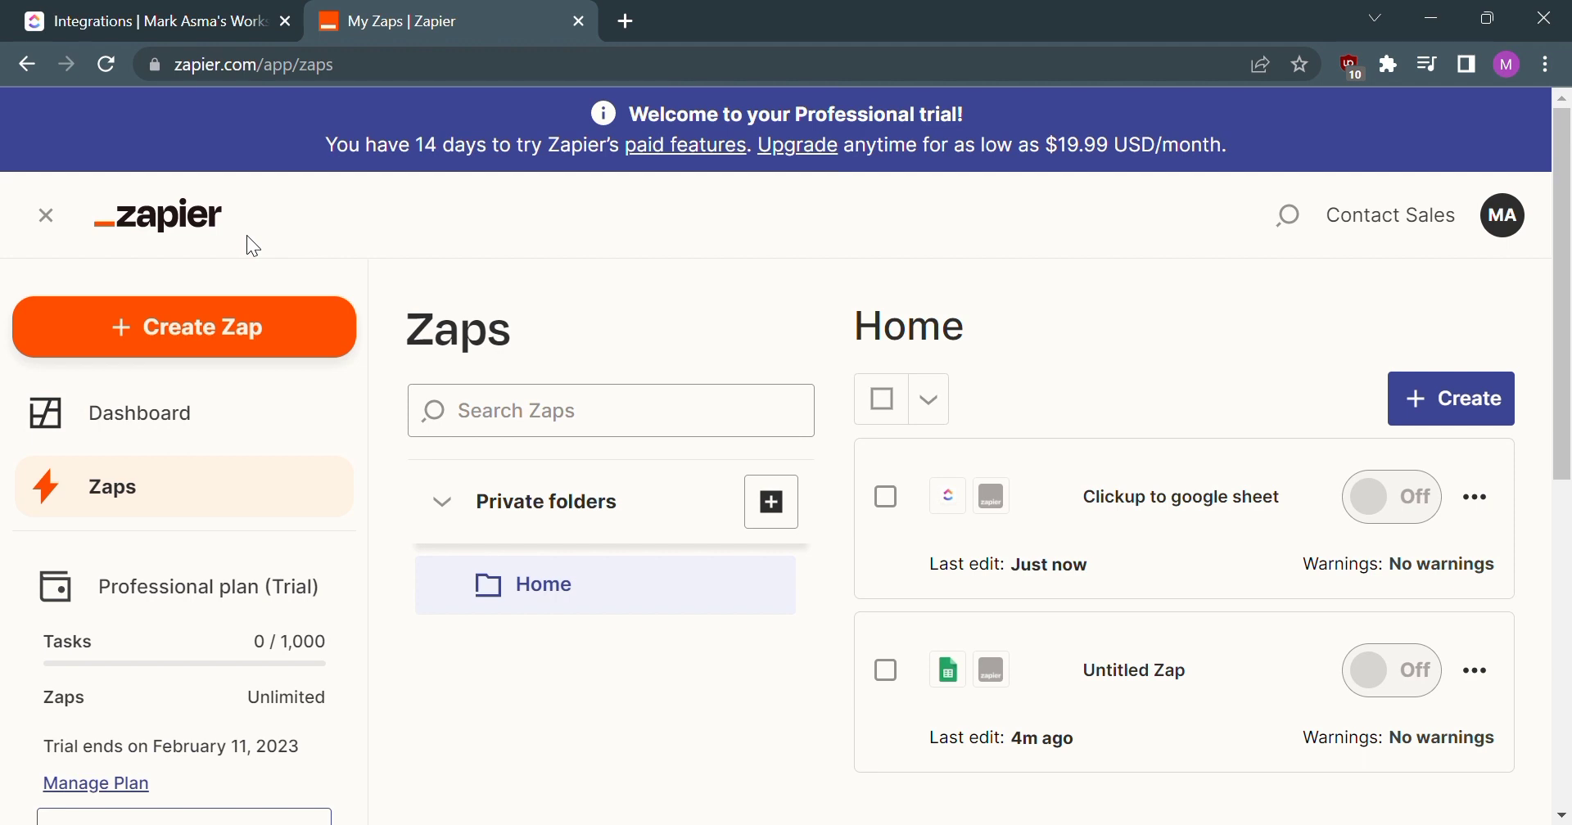
left_click(139, 413)
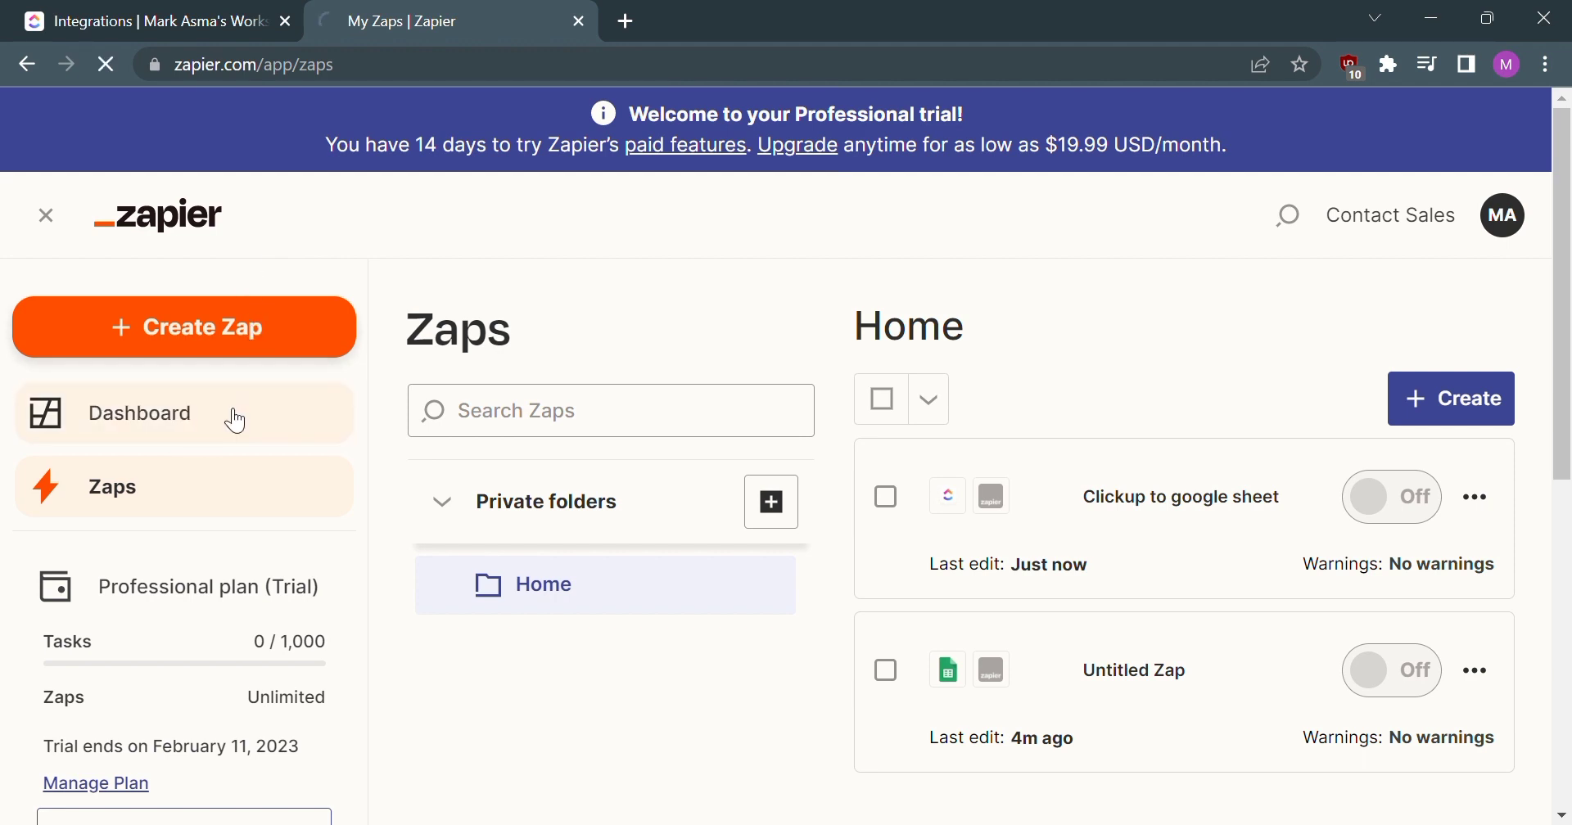
left_click(139, 414)
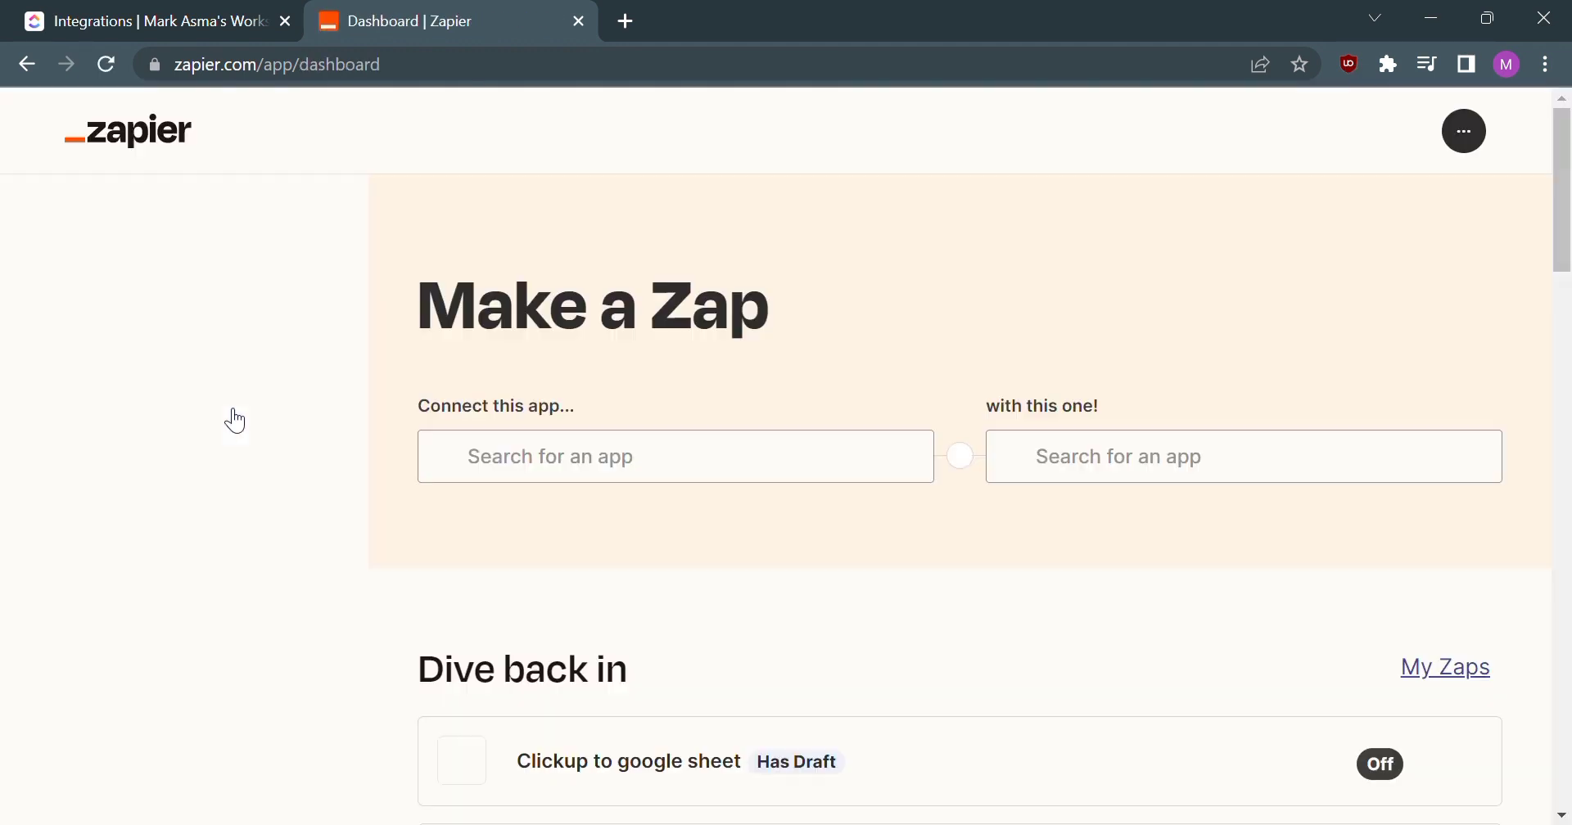
left_click(1462, 131)
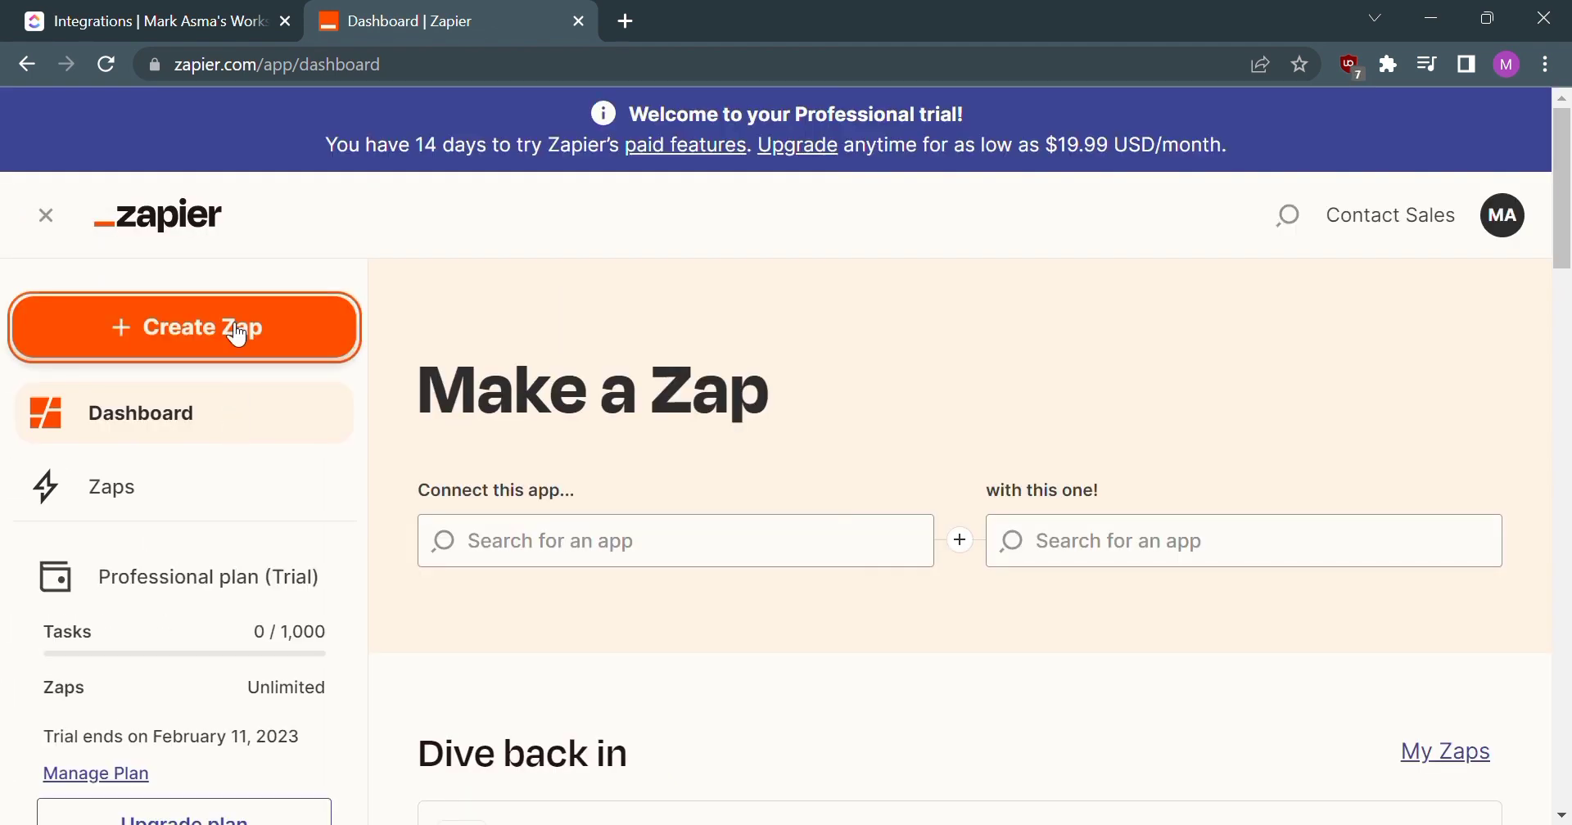
Step: Create a new zap named 'Clickup to Google sheets' and reach the trigger app picker
left_click(185, 327)
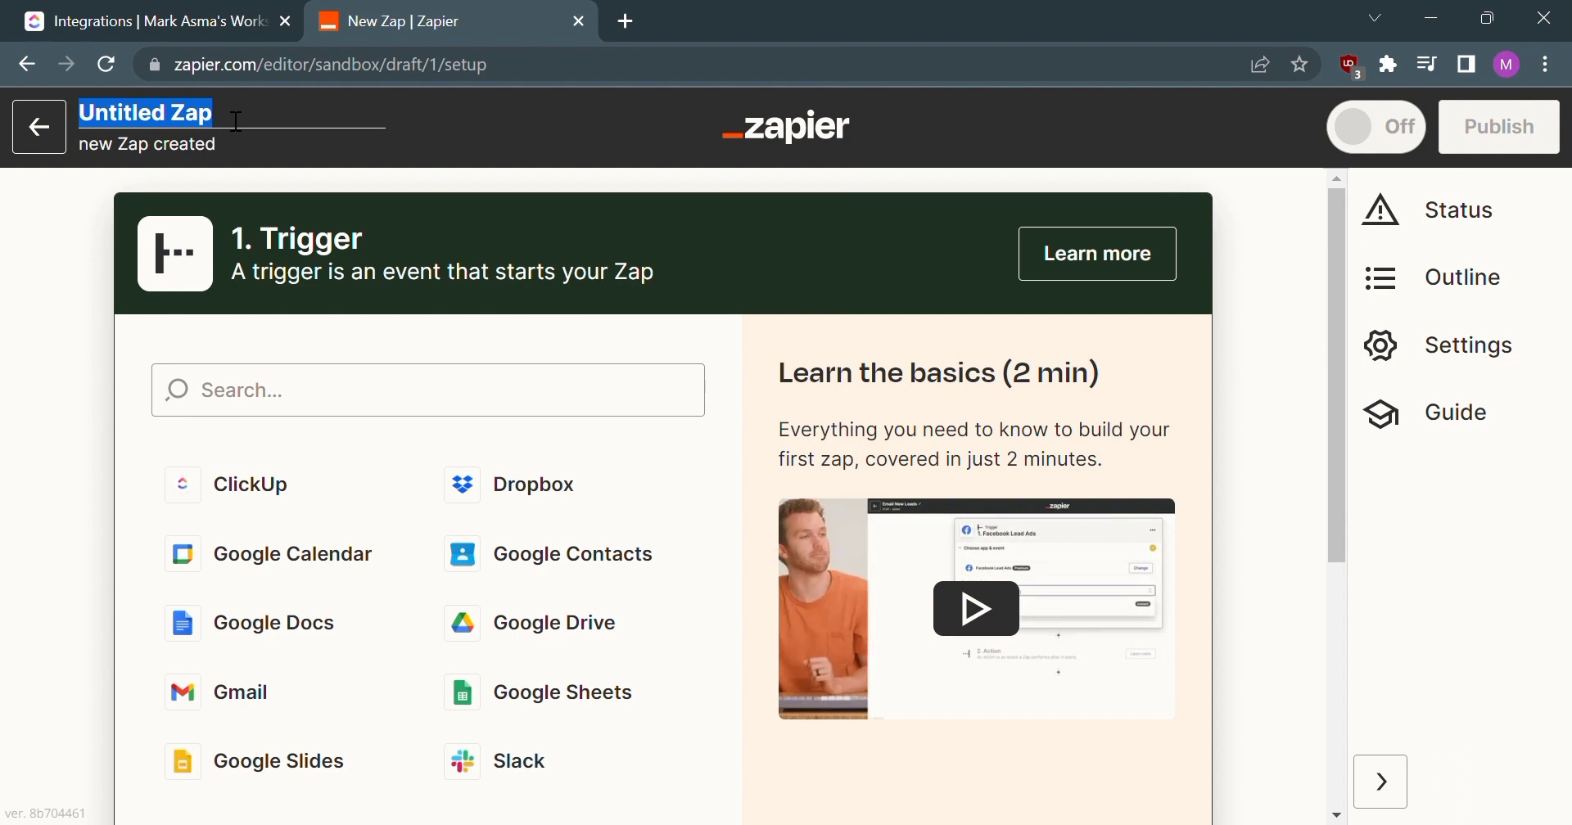
type("Clickup to")
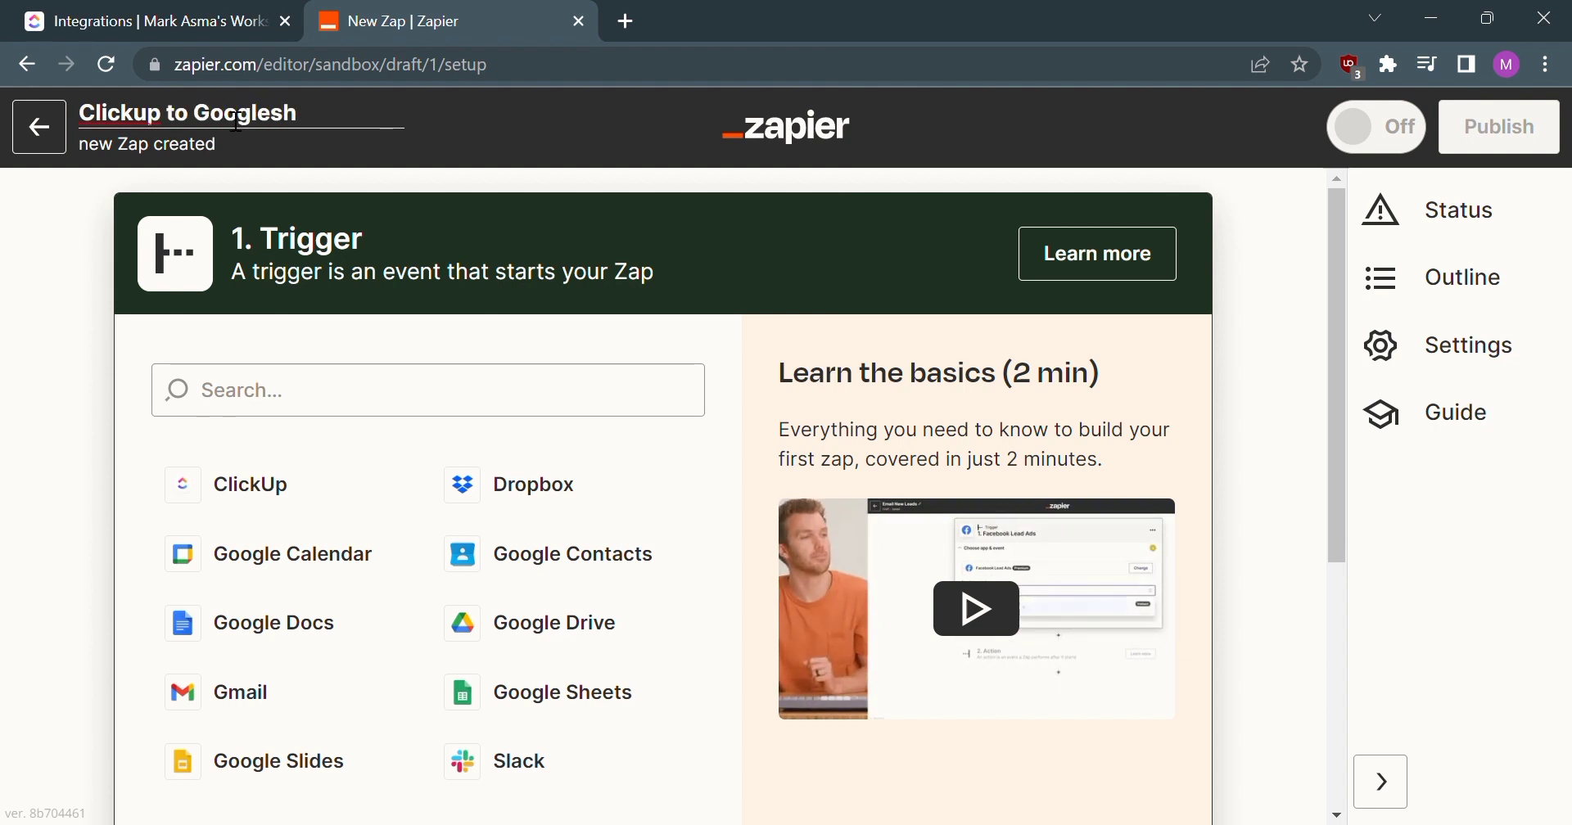
type("Google sheets")
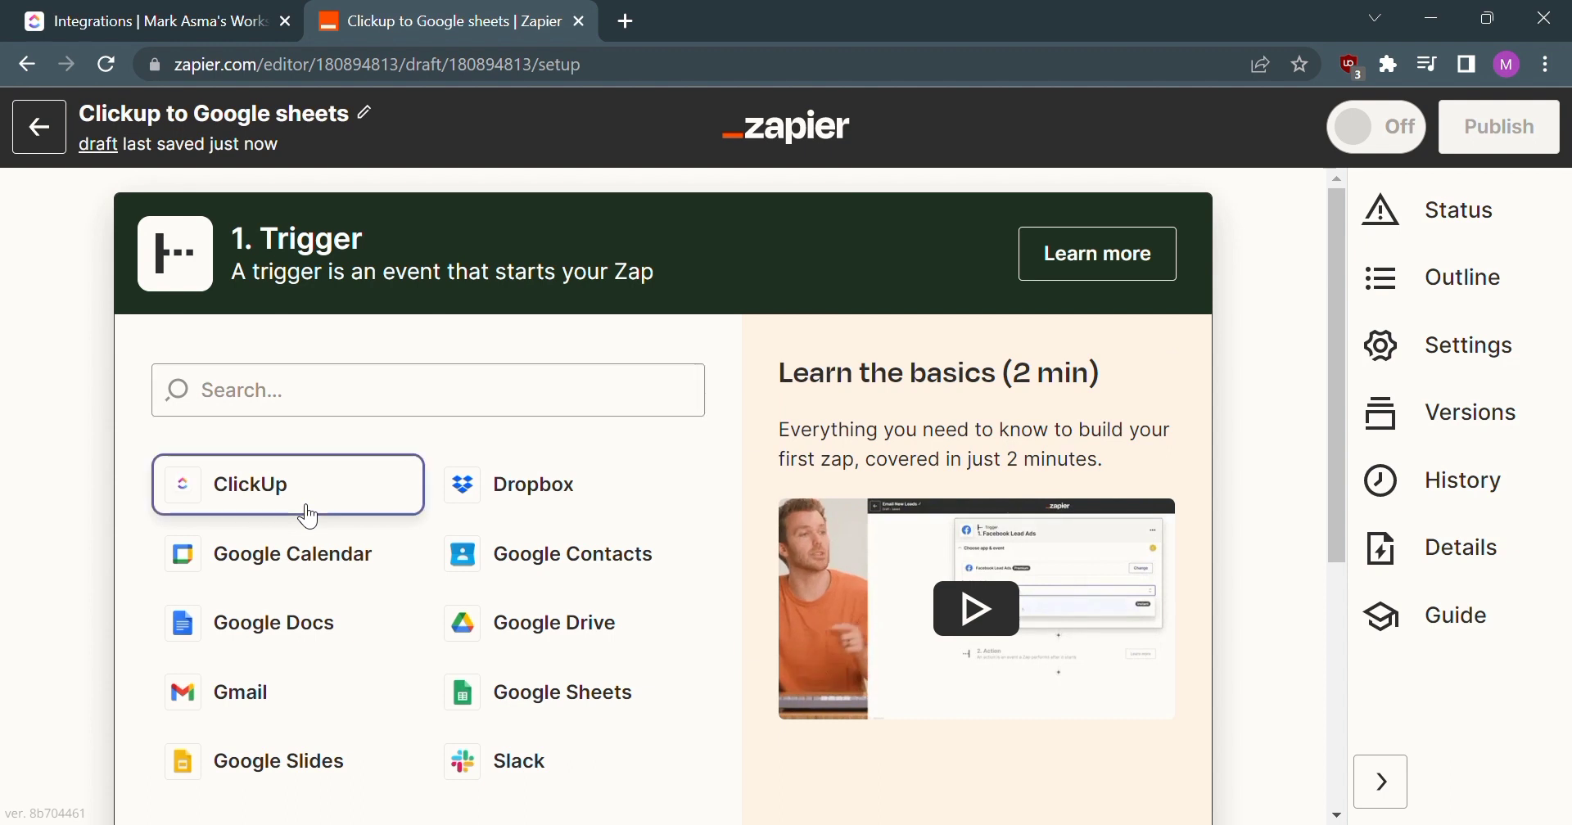
Step: Set the trigger to ClickUp with the New Task event and confirm
left_click(286, 485)
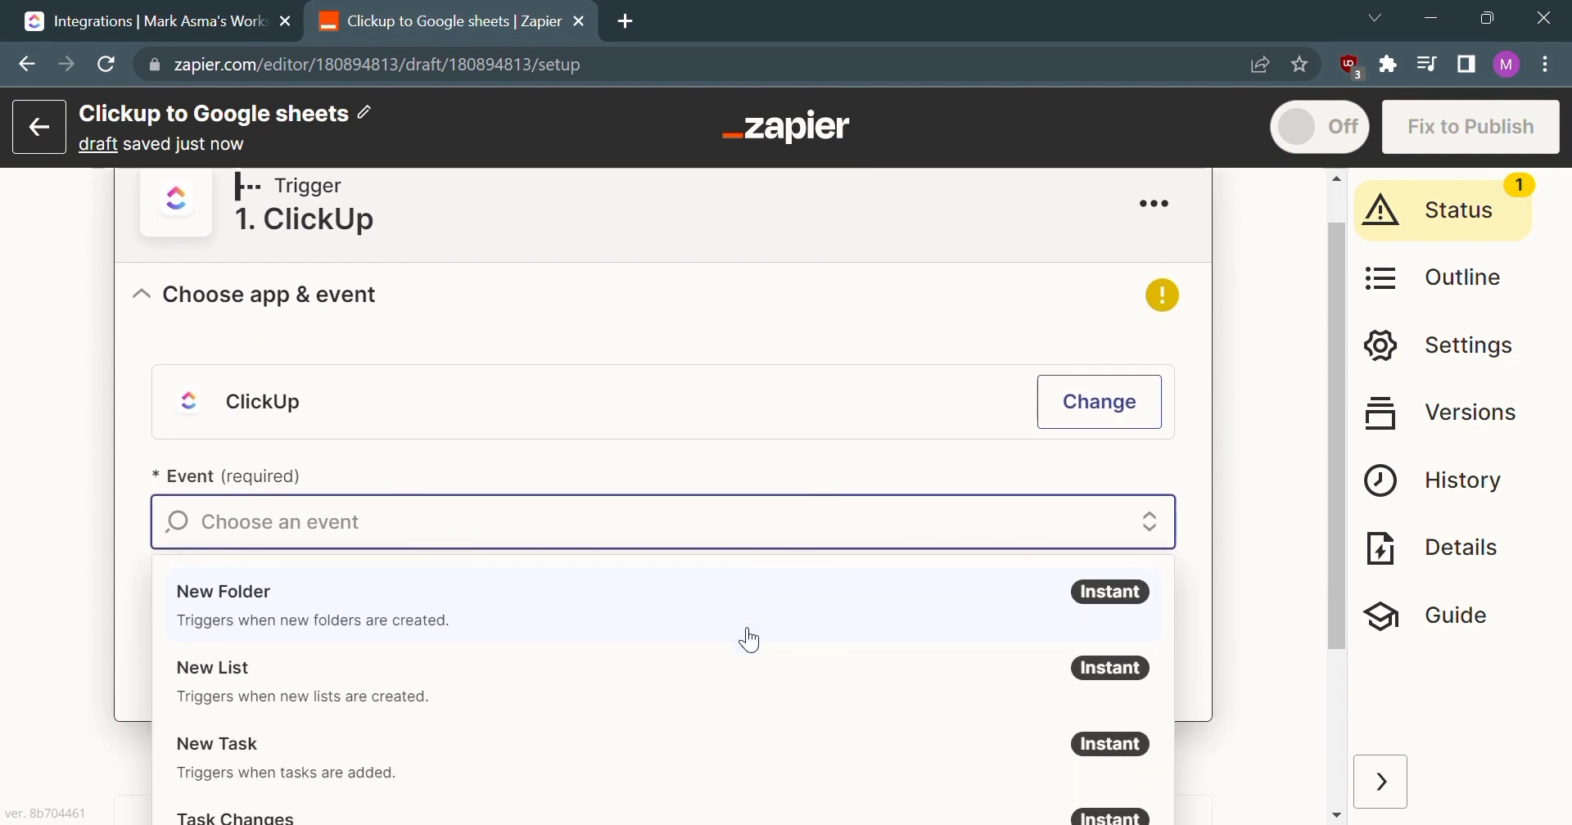
left_click(216, 744)
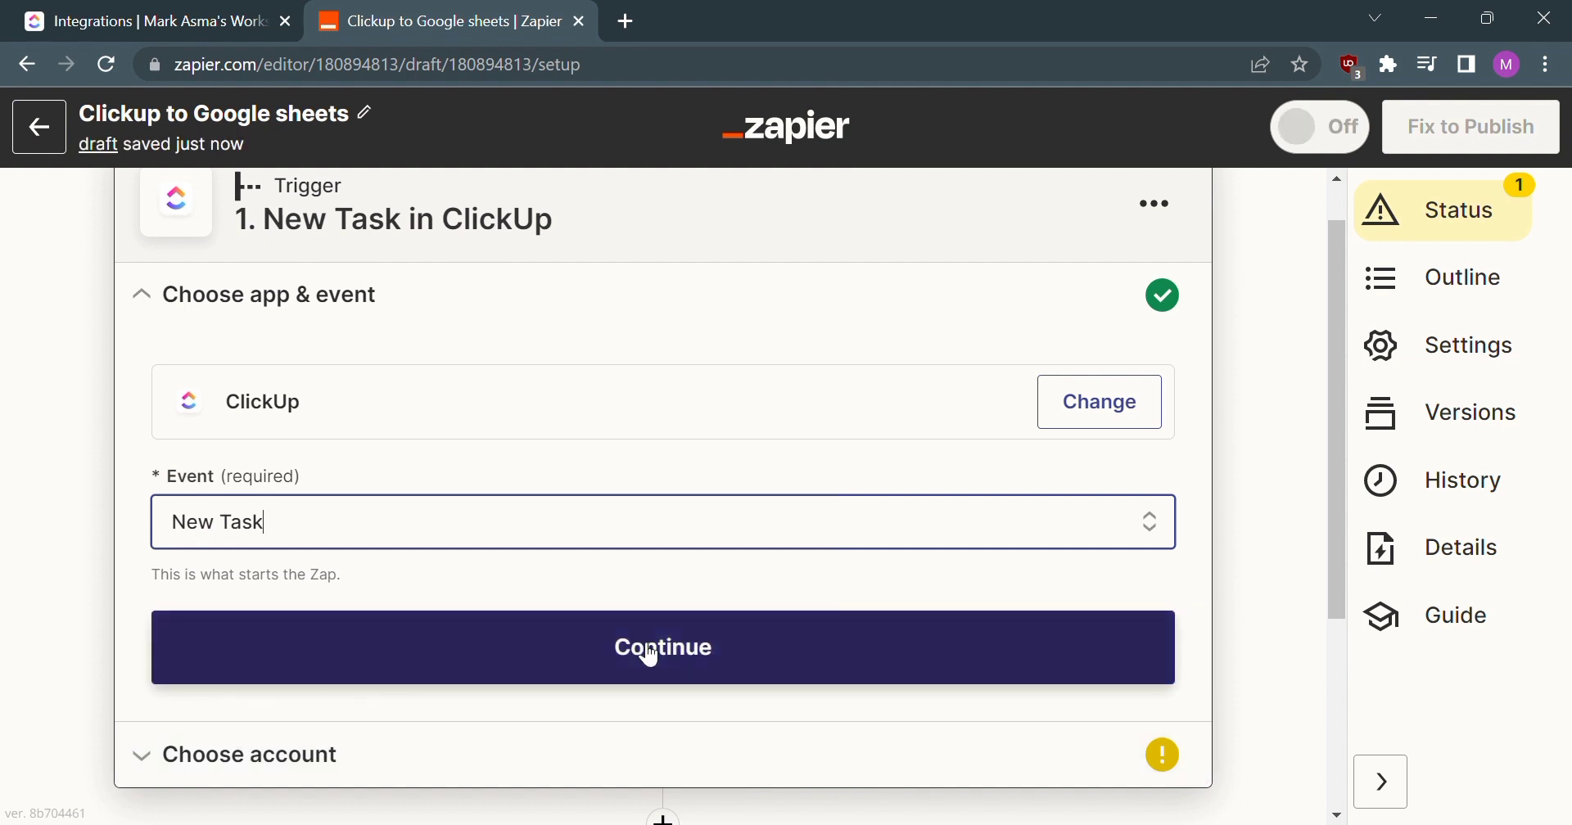
left_click(662, 647)
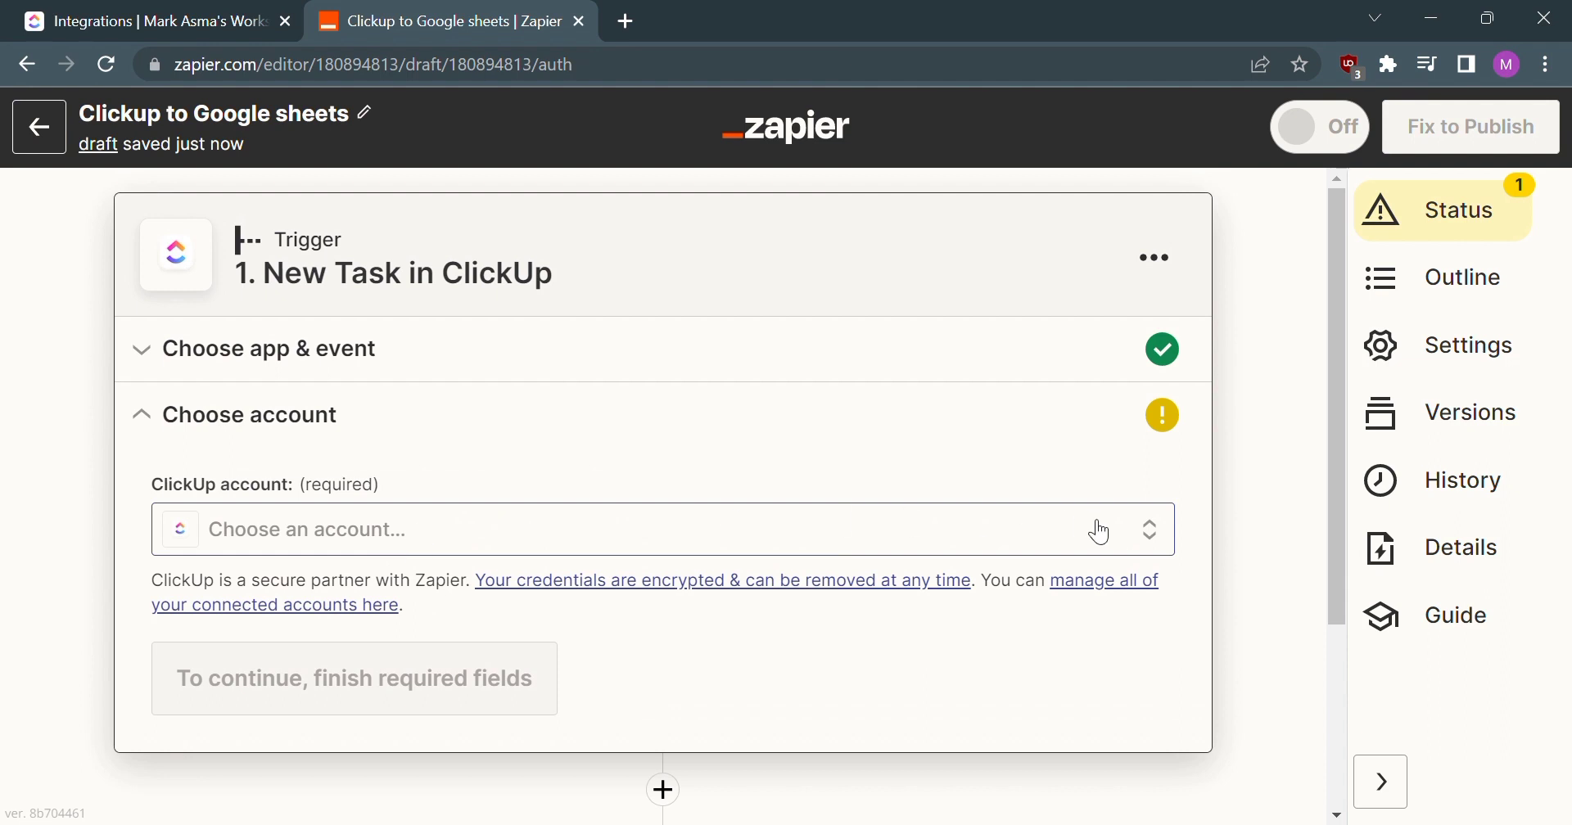
left_click(662, 530)
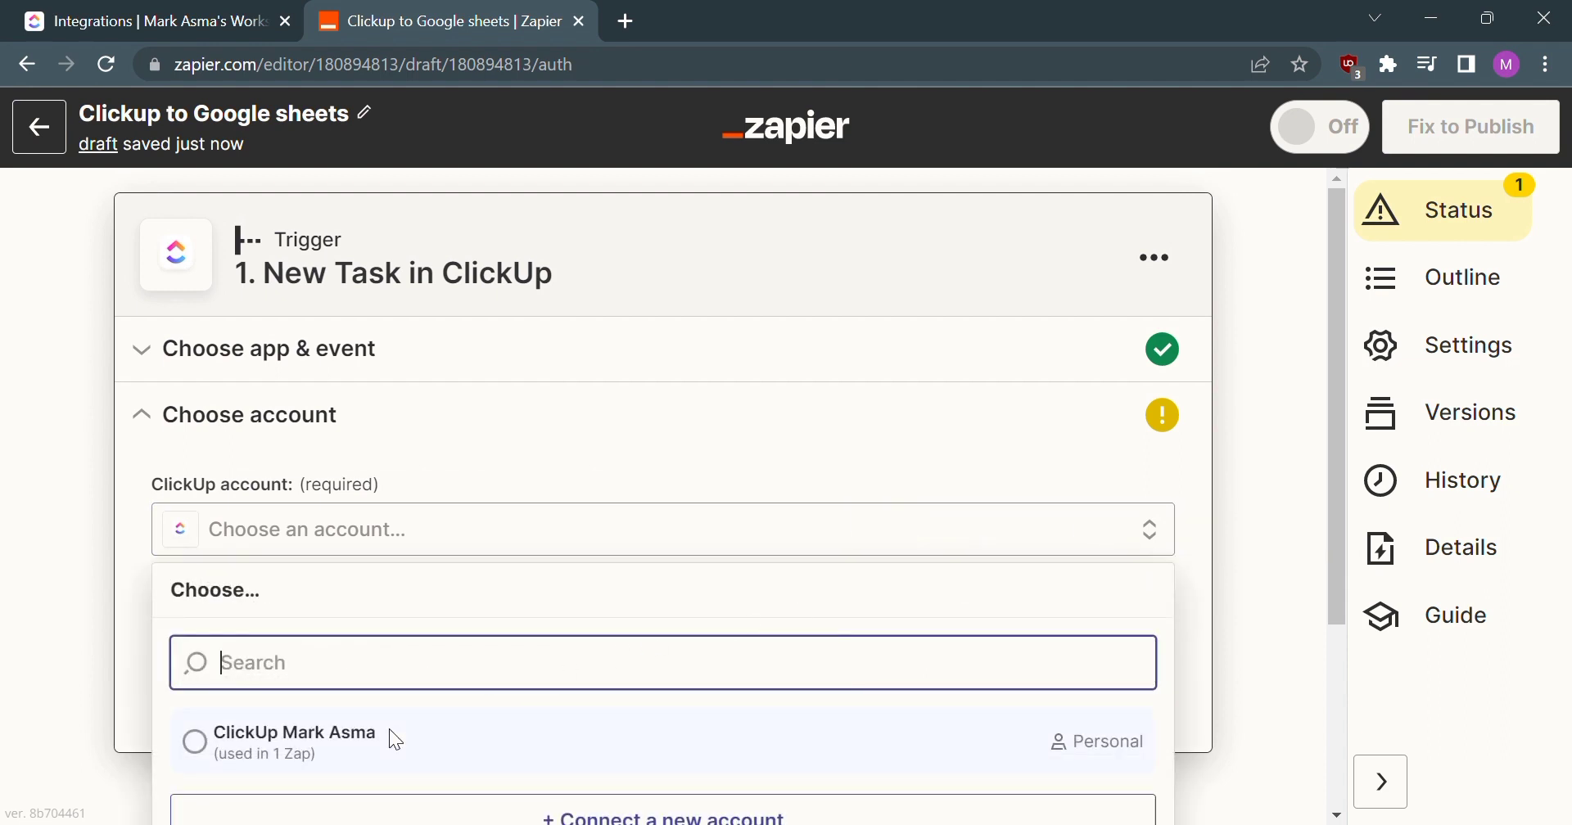
left_click(294, 742)
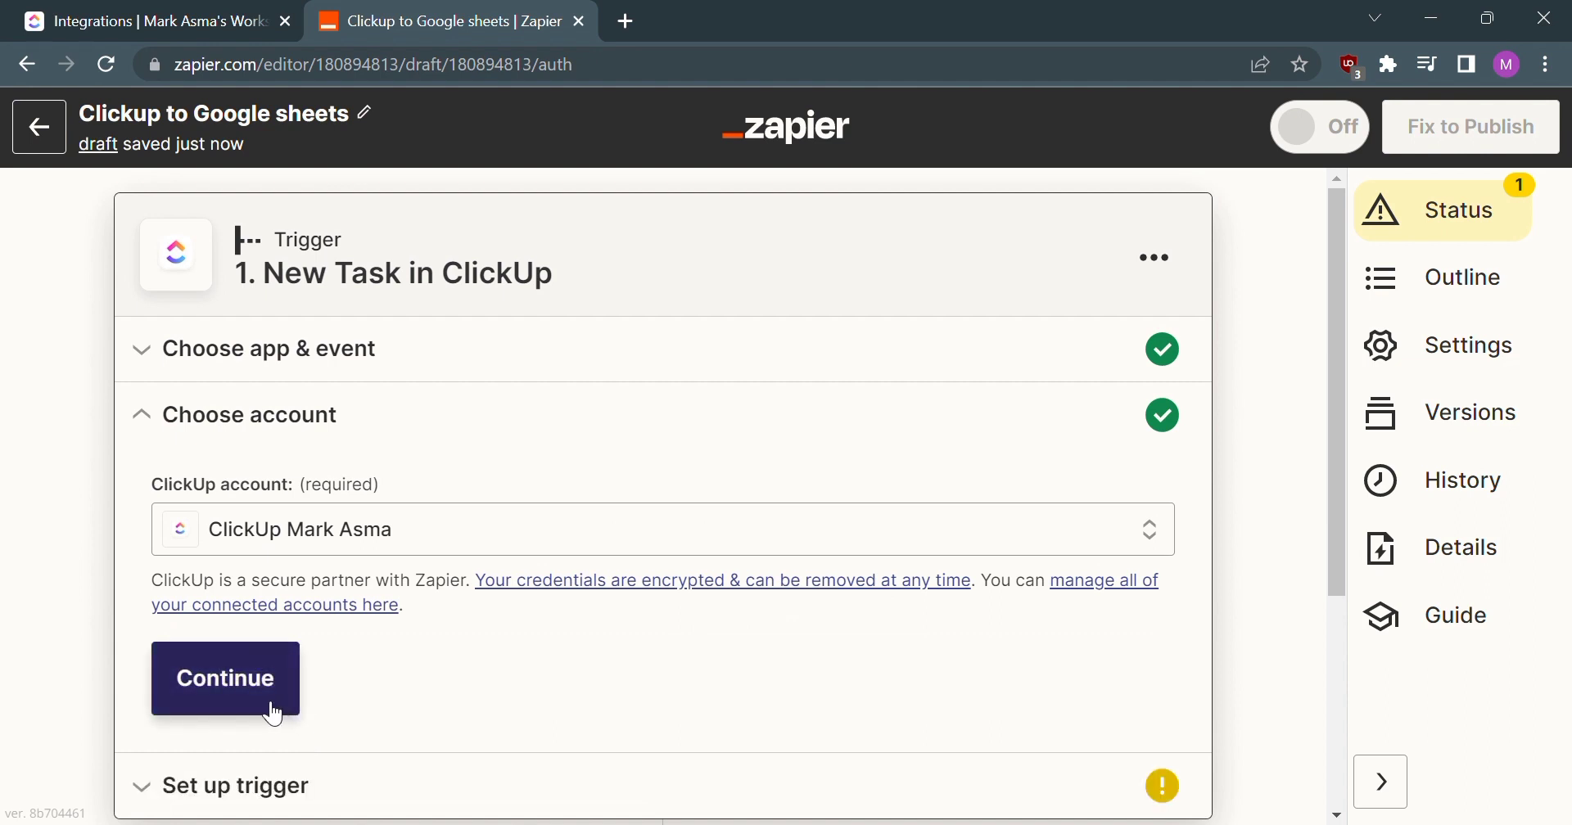
left_click(224, 678)
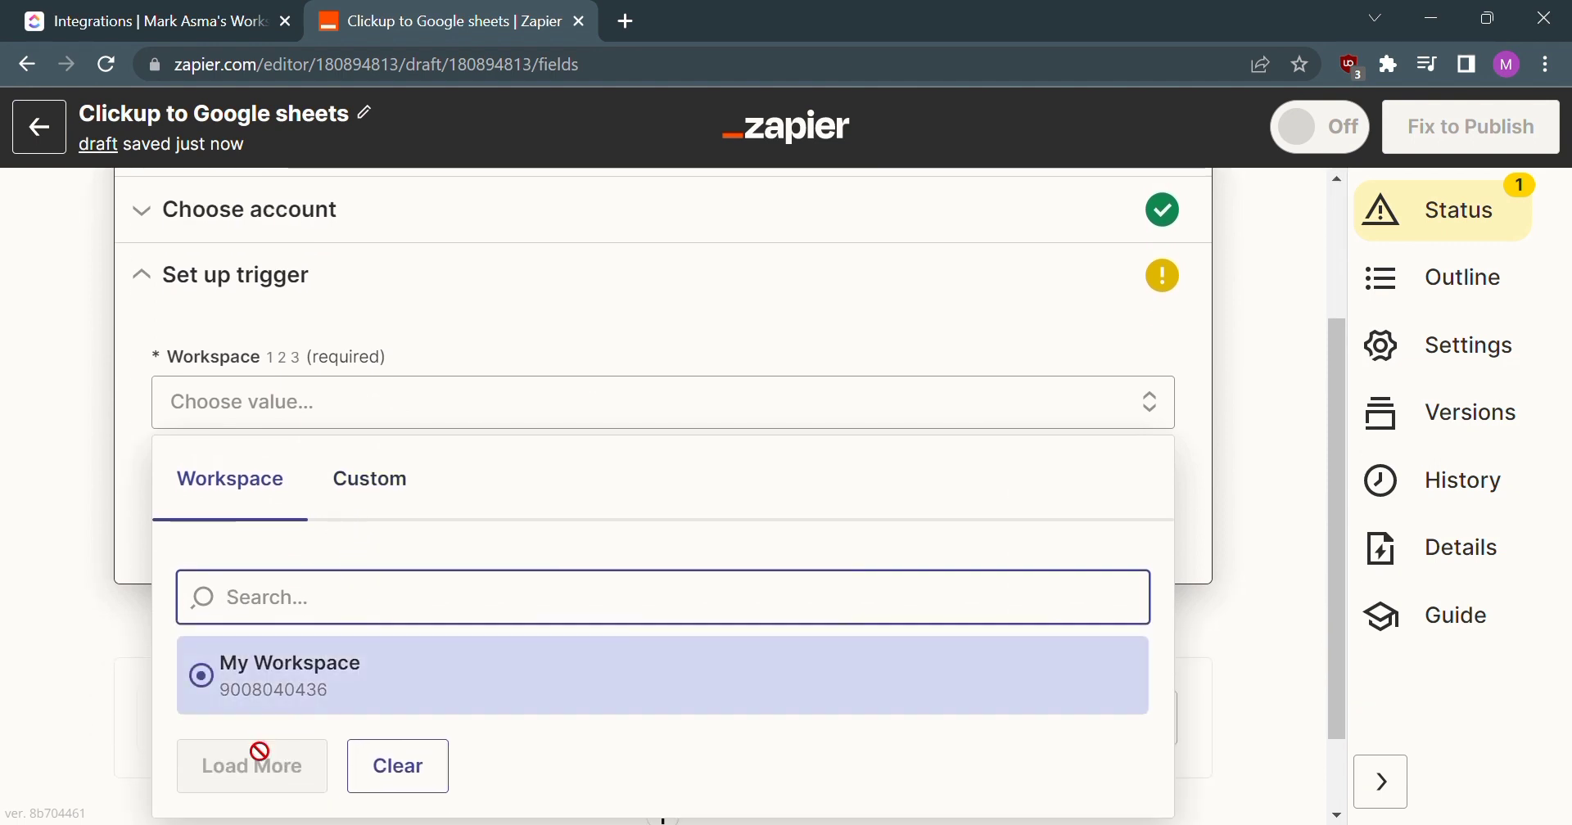
mouse_move(291, 677)
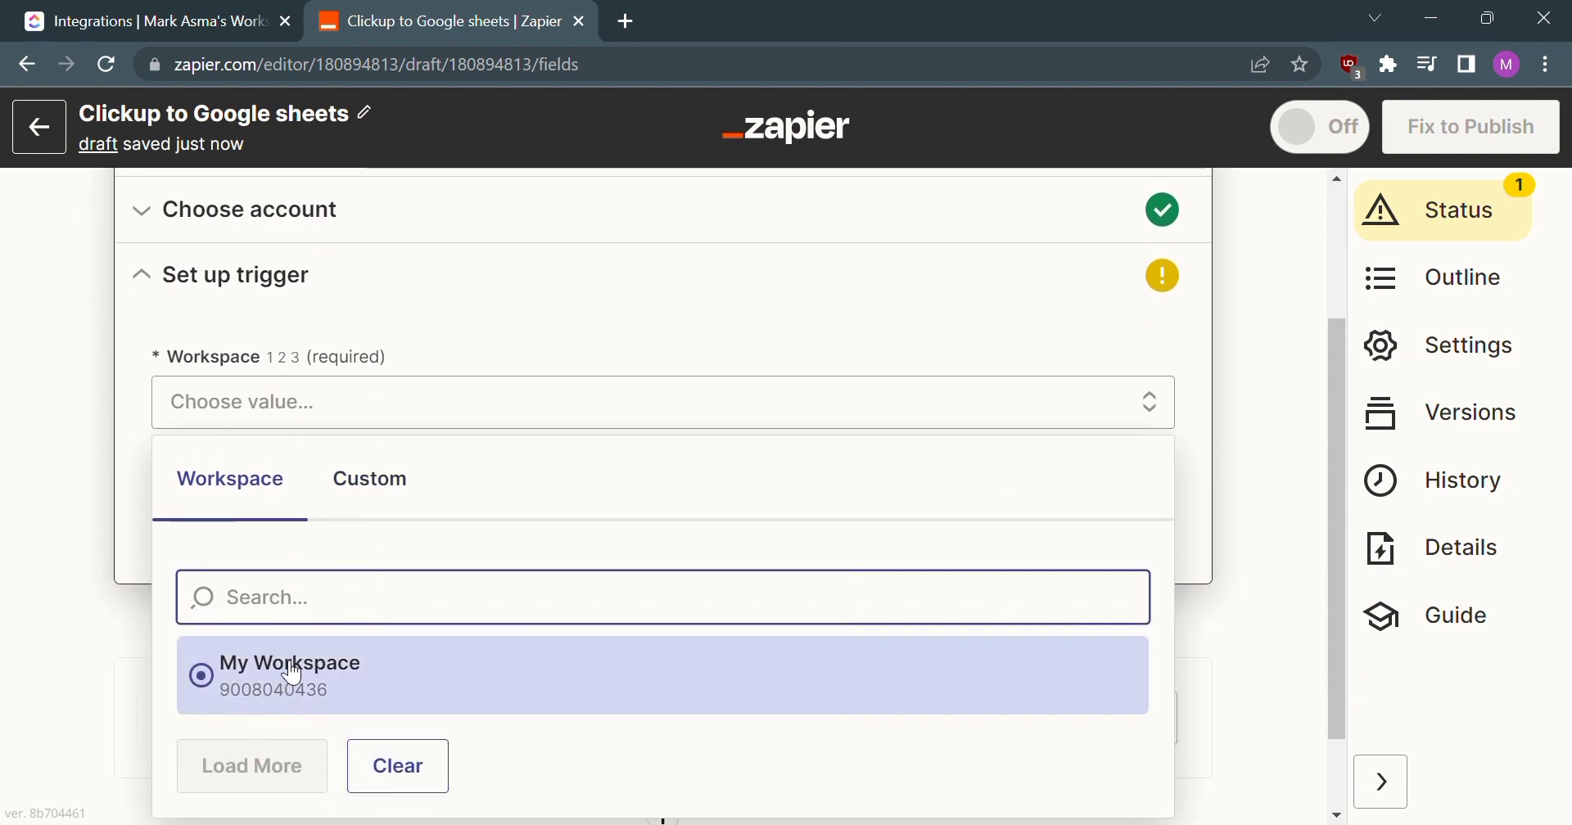
Step: Choose My Workspace for the trigger and continue to the test step
left_click(290, 675)
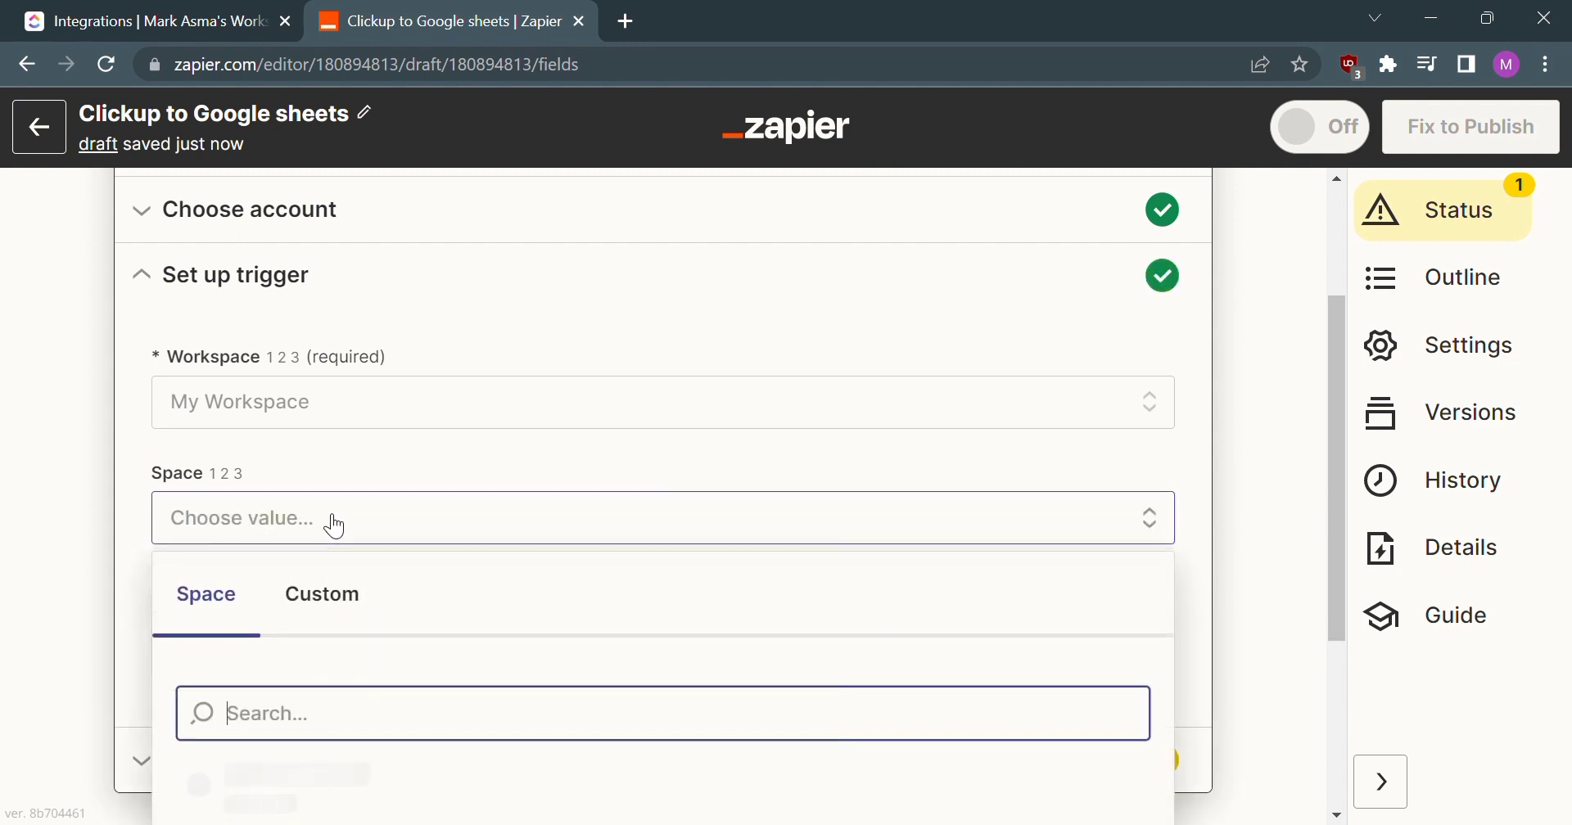
scroll("down", 3)
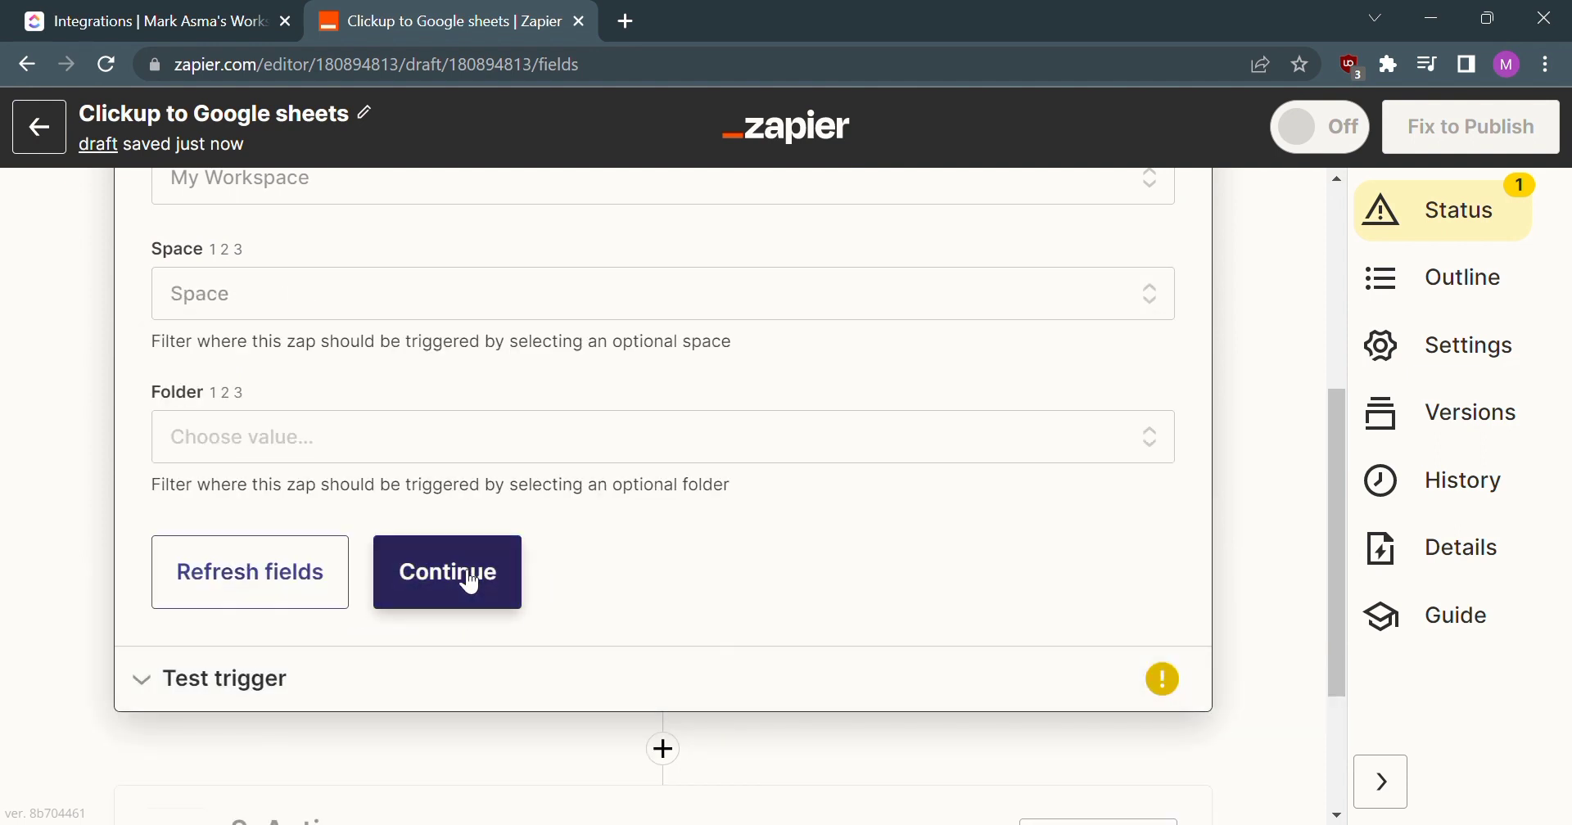
left_click(447, 572)
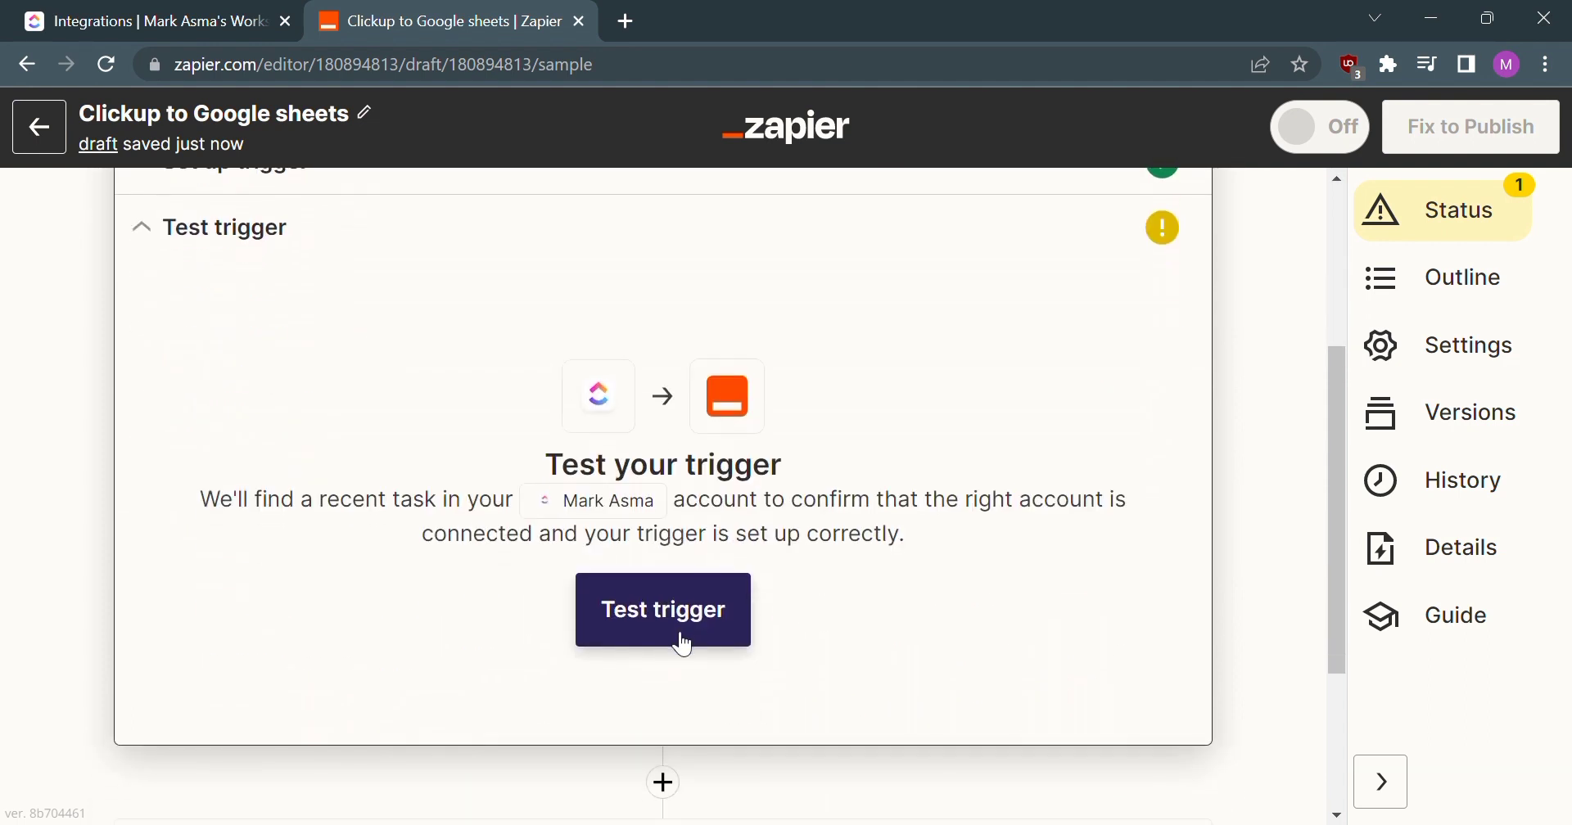
Step: Choose Google Sheets as the app for the second, action step
scroll("down", 3)
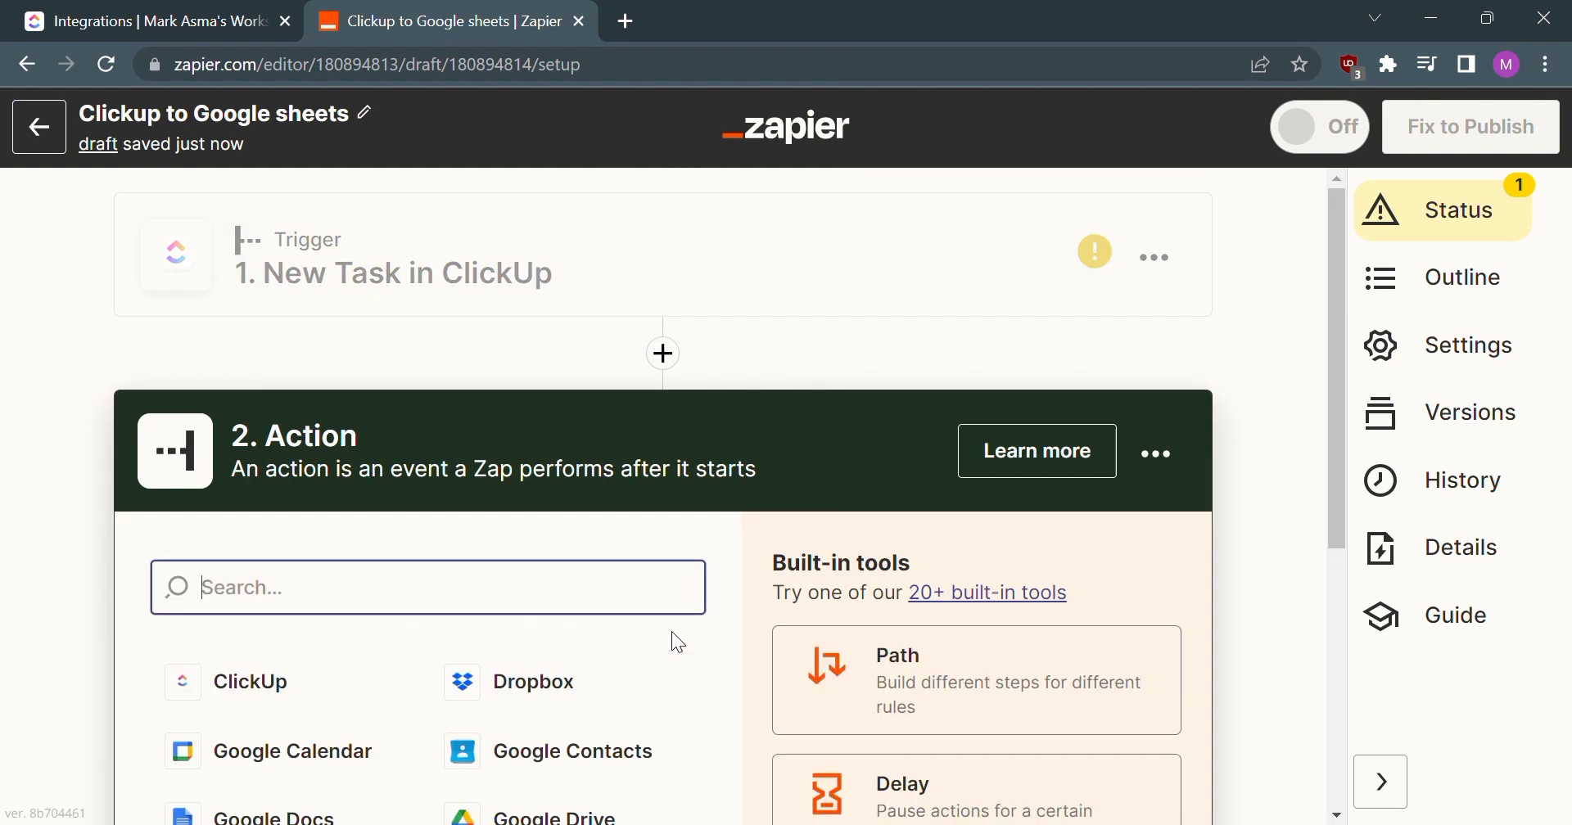
scroll("down", 3)
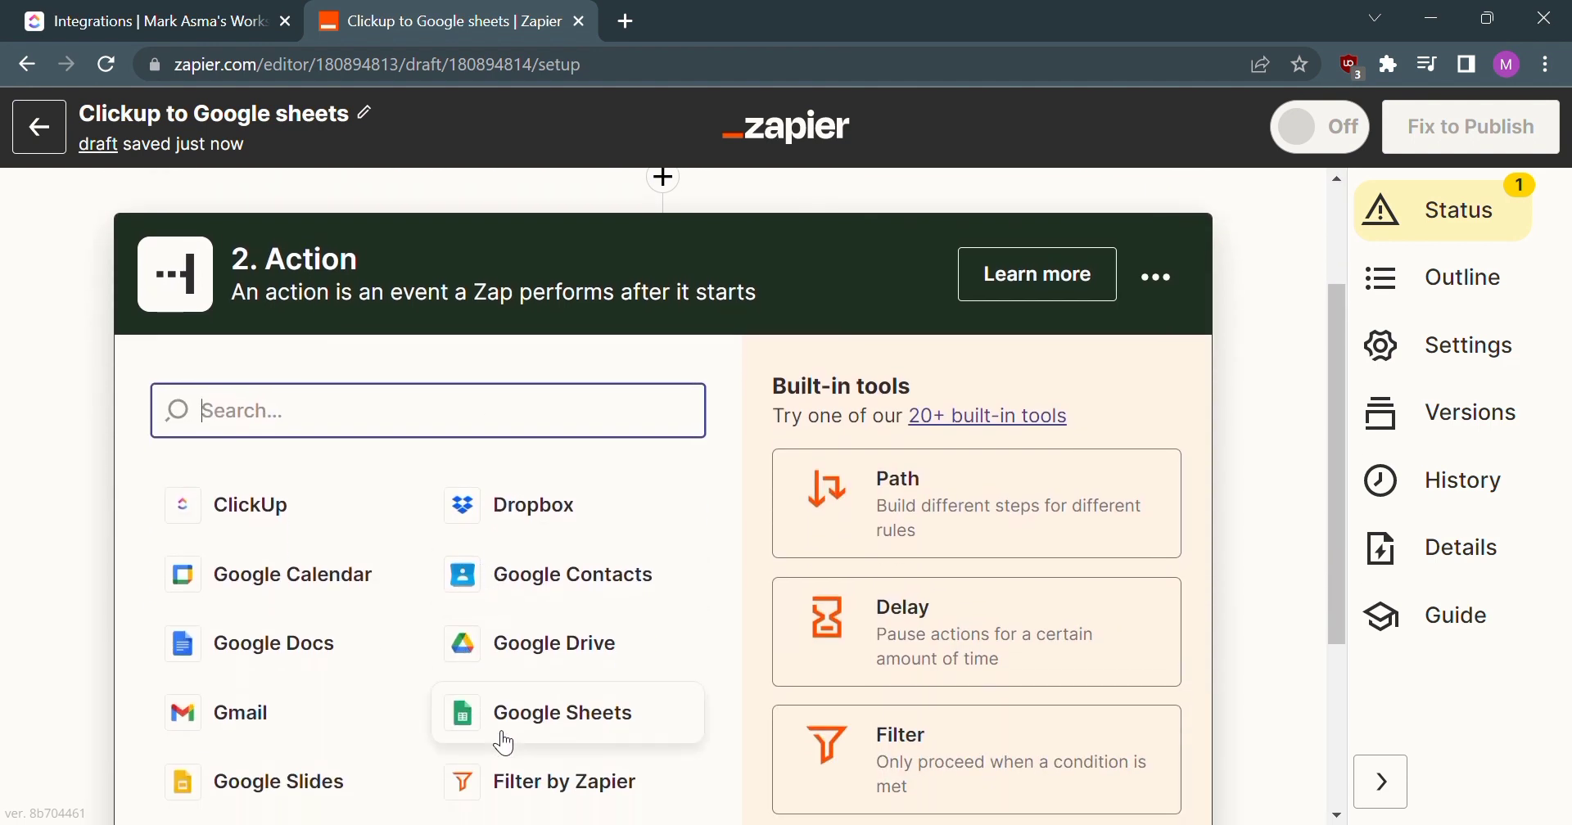
left_click(561, 712)
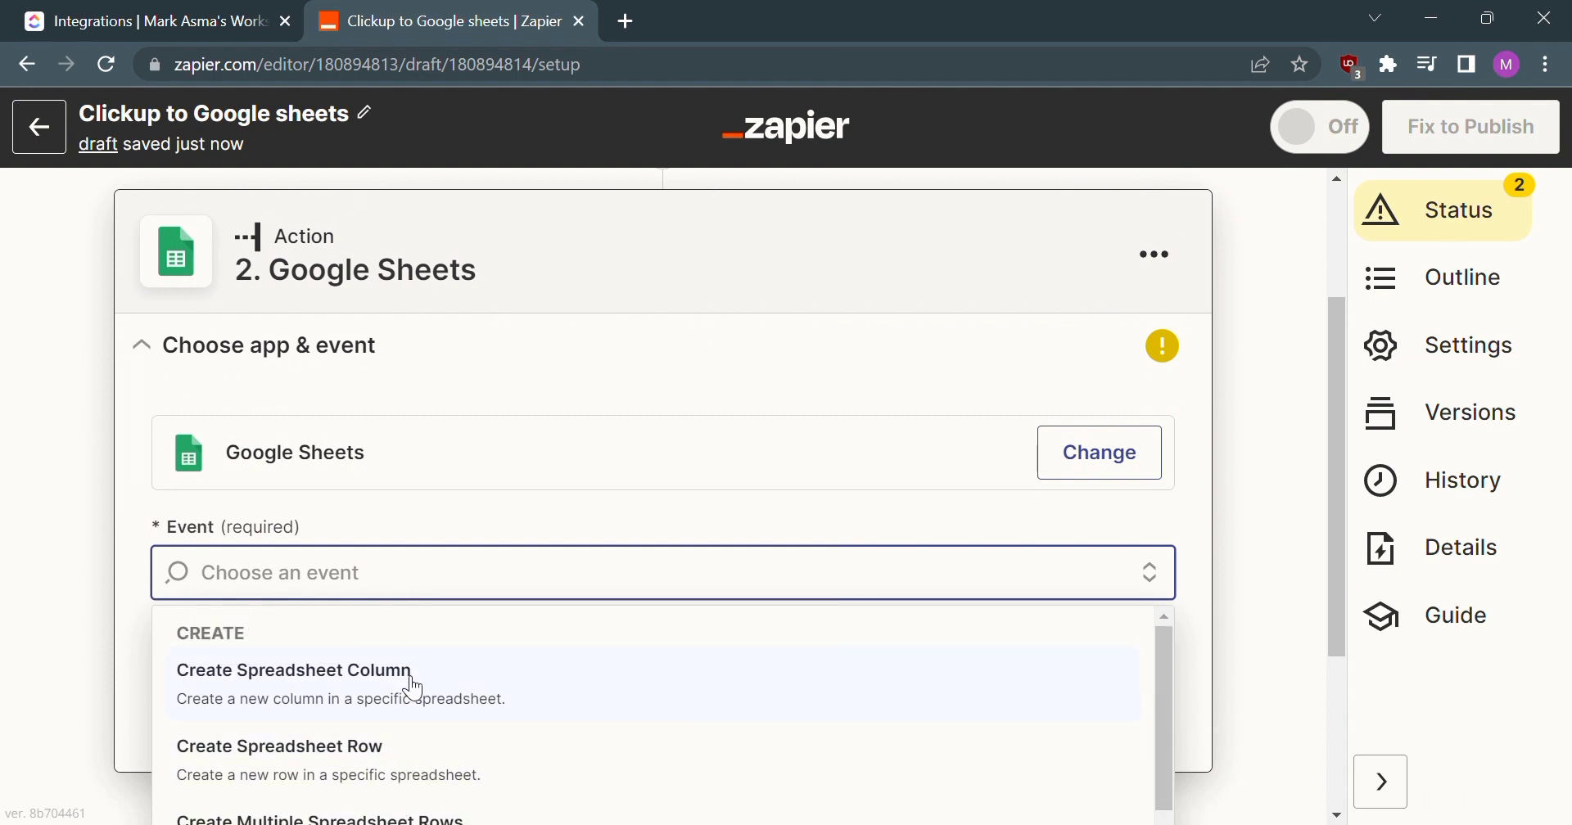
Step: Set the action event to Create Spreadsheet Column and confirm
left_click(292, 670)
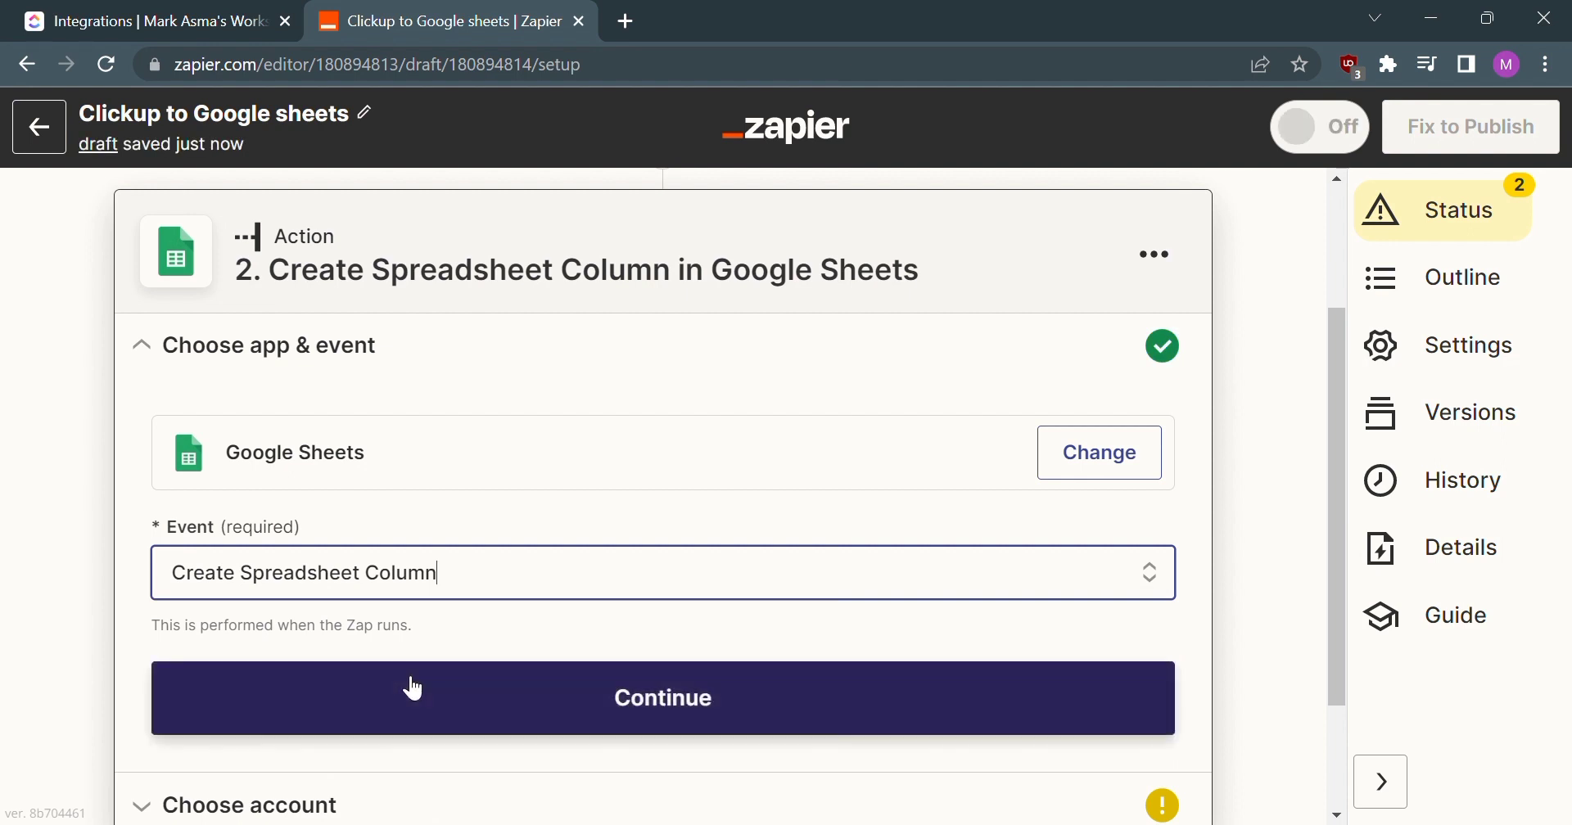
left_click(662, 699)
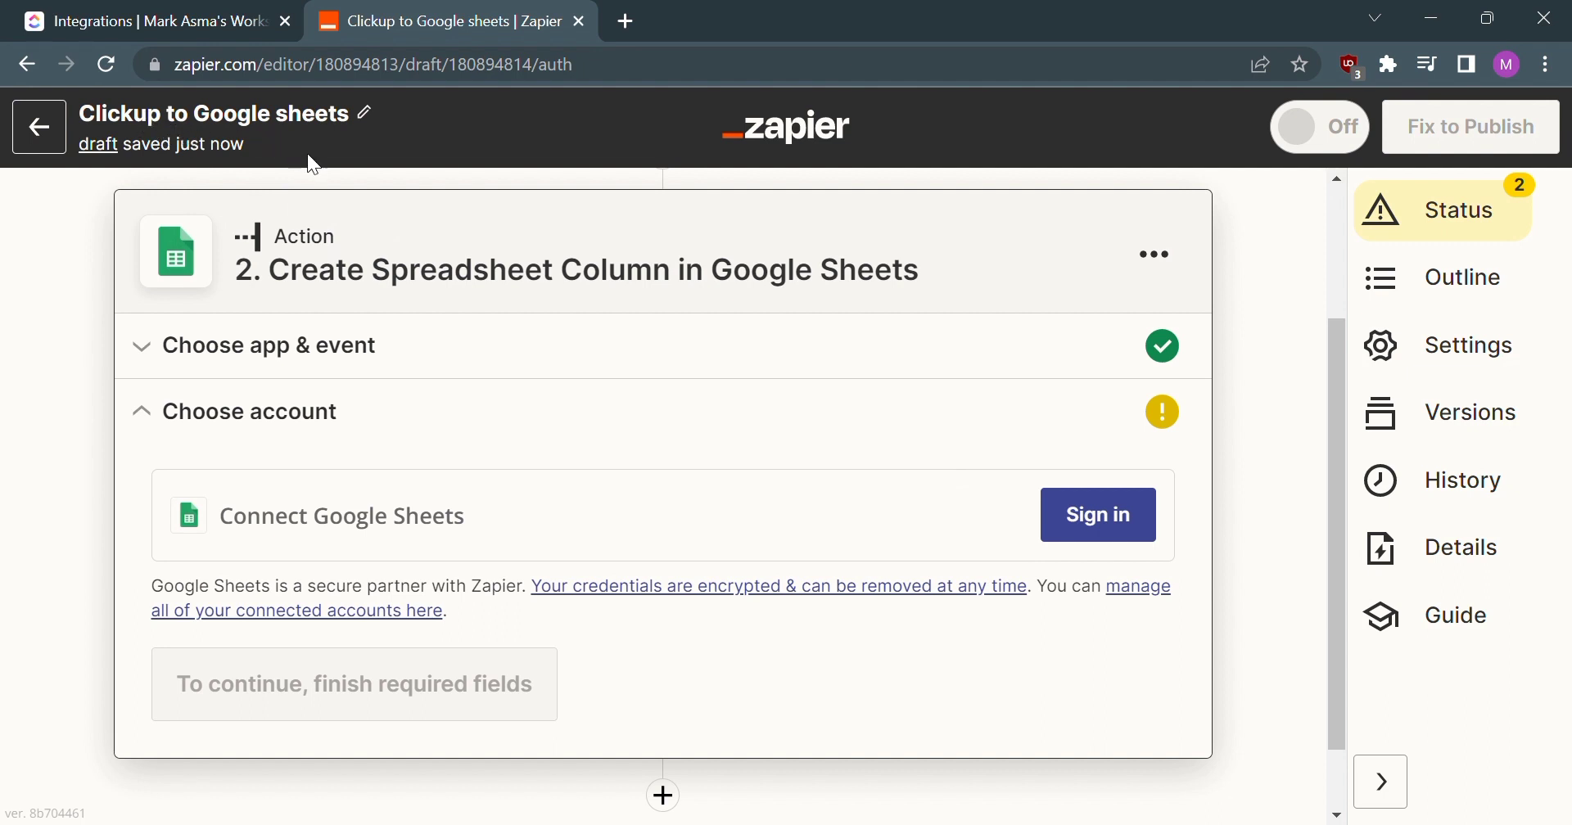
mouse_move(1068, 665)
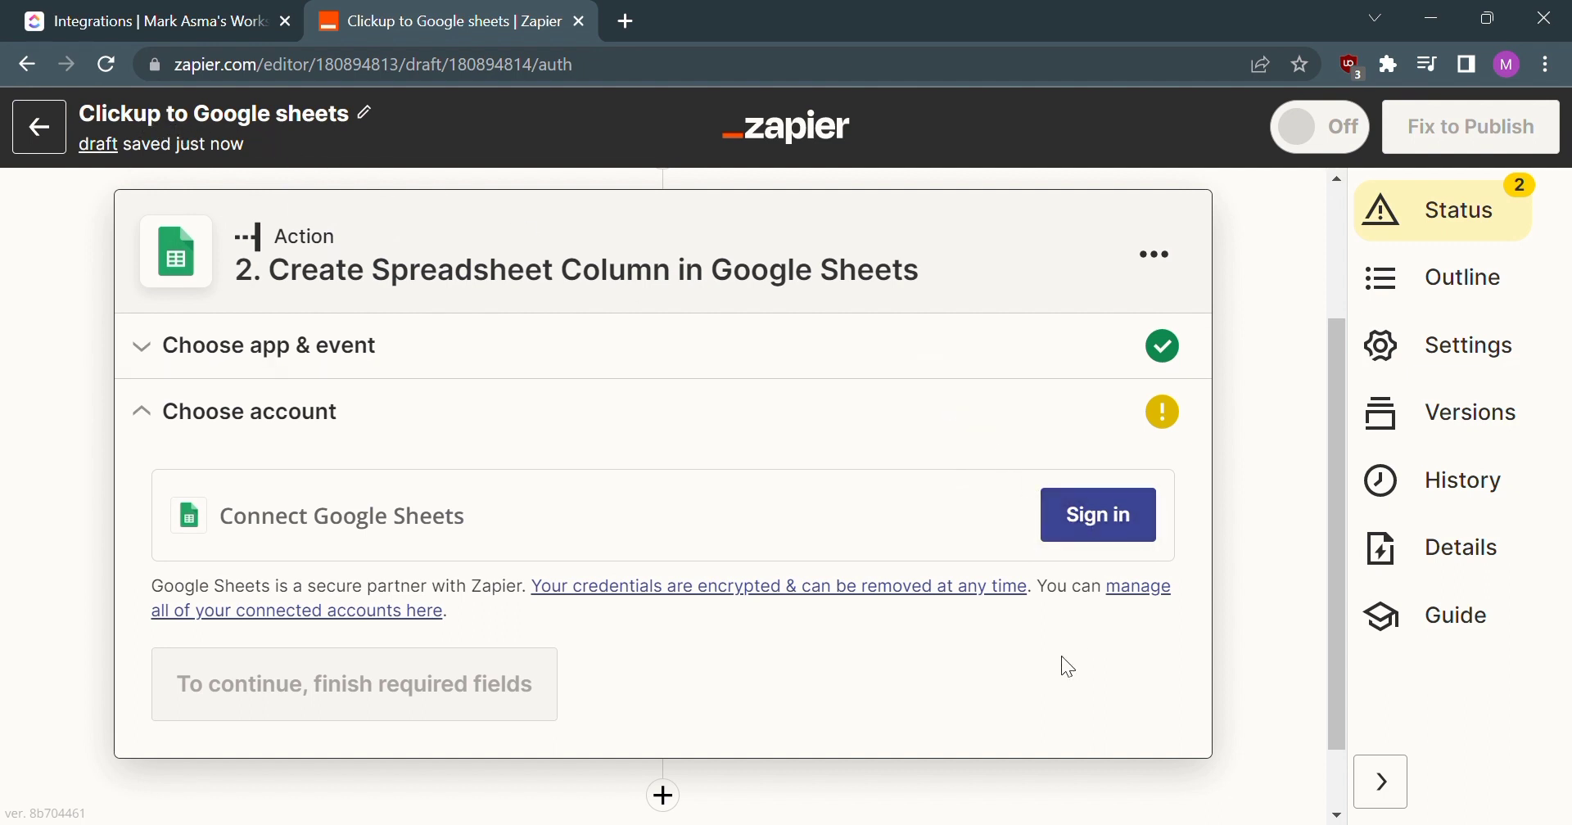